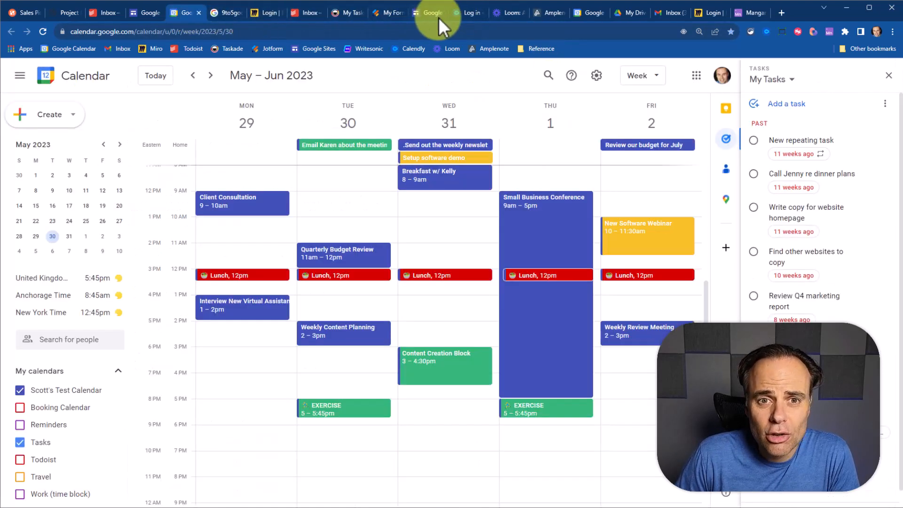
# Visit the Amplenote, My Drive and 9to5google tabs, ending on Google Sites.
pyautogui.click(546, 13)
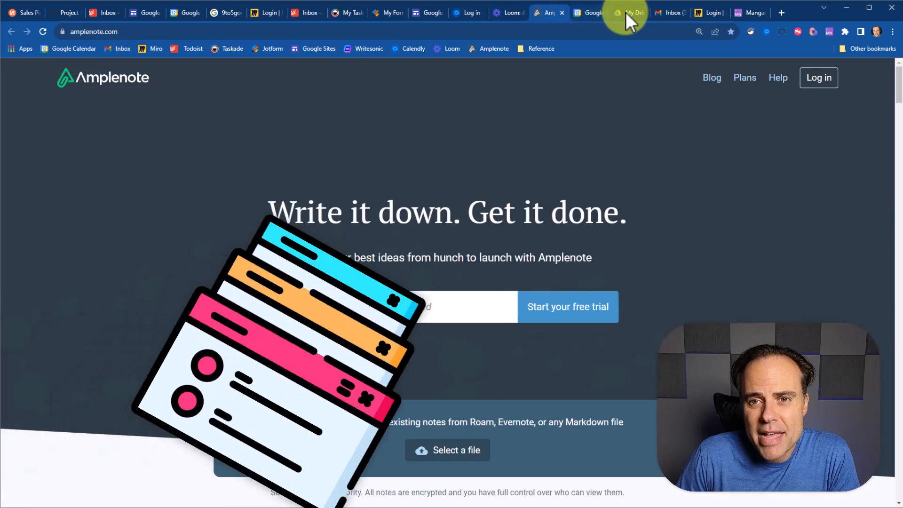
pyautogui.click(625, 13)
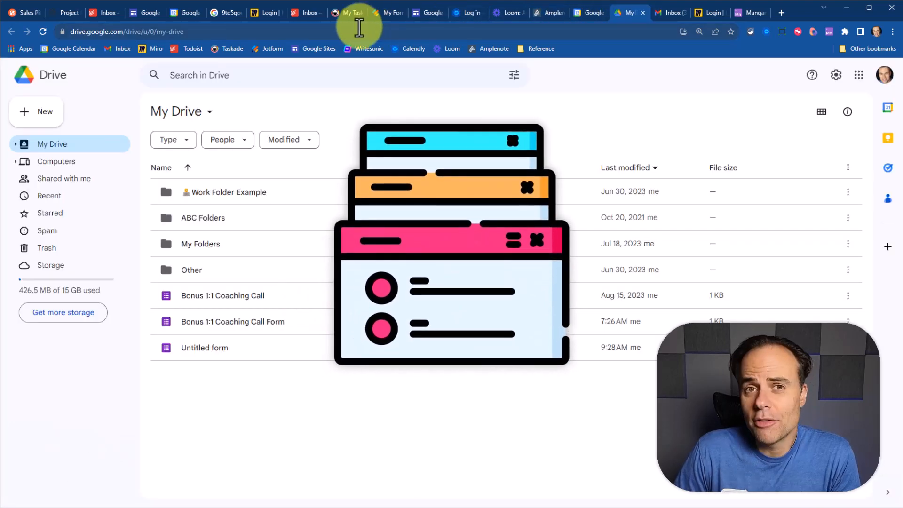
pyautogui.click(225, 13)
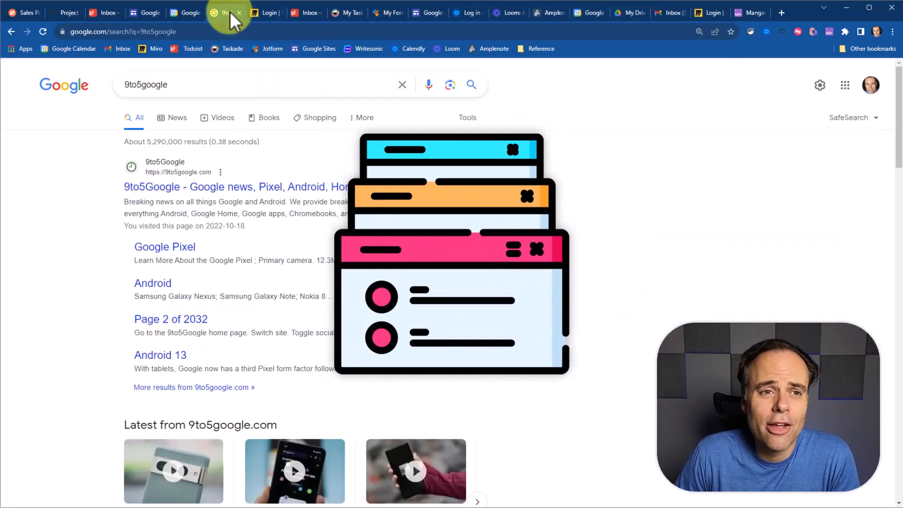
pyautogui.moveTo(564, 173)
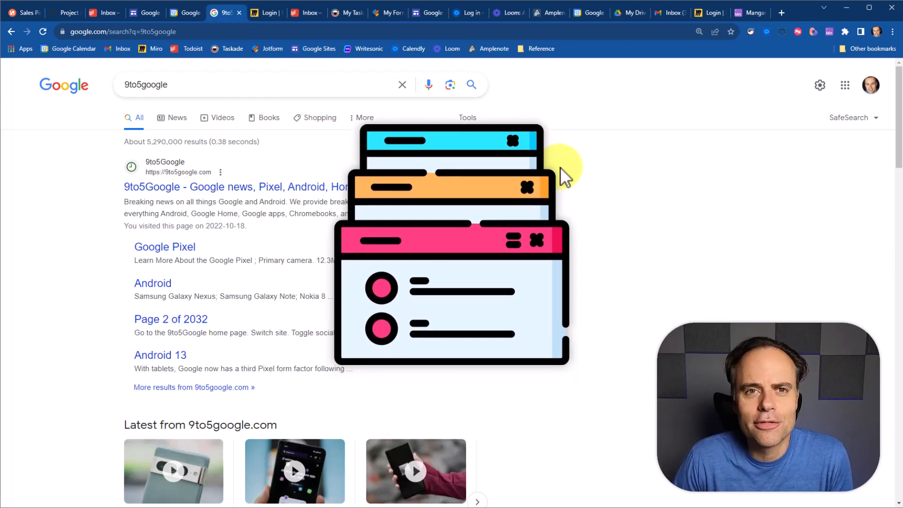
pyautogui.click(143, 13)
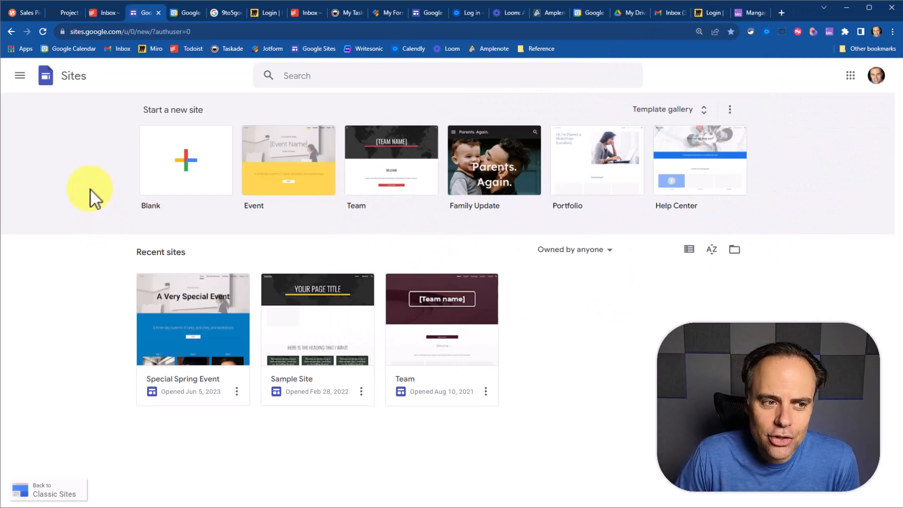
pyautogui.click(19, 76)
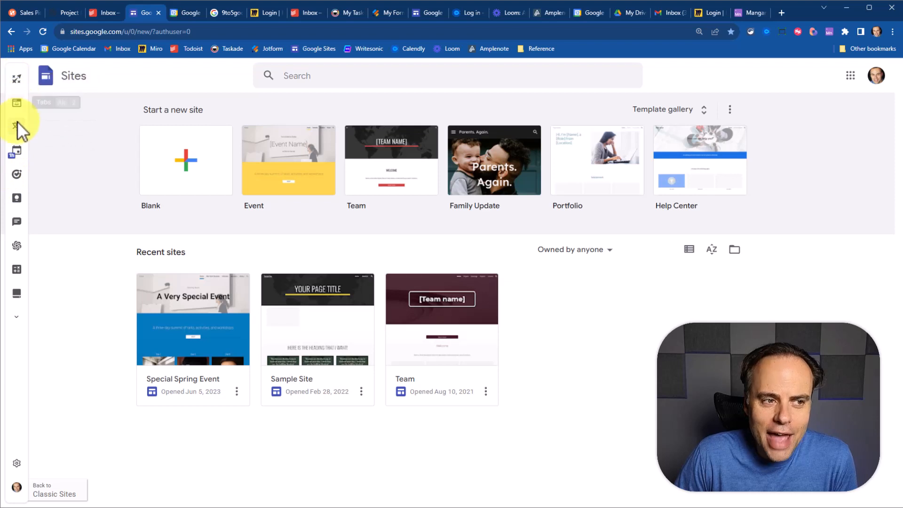
pyautogui.moveTo(17, 197)
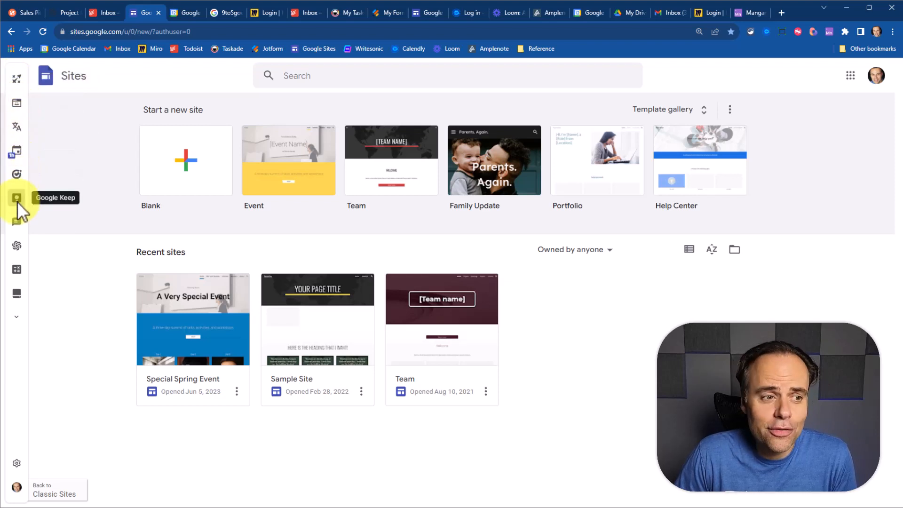
pyautogui.moveTo(17, 103)
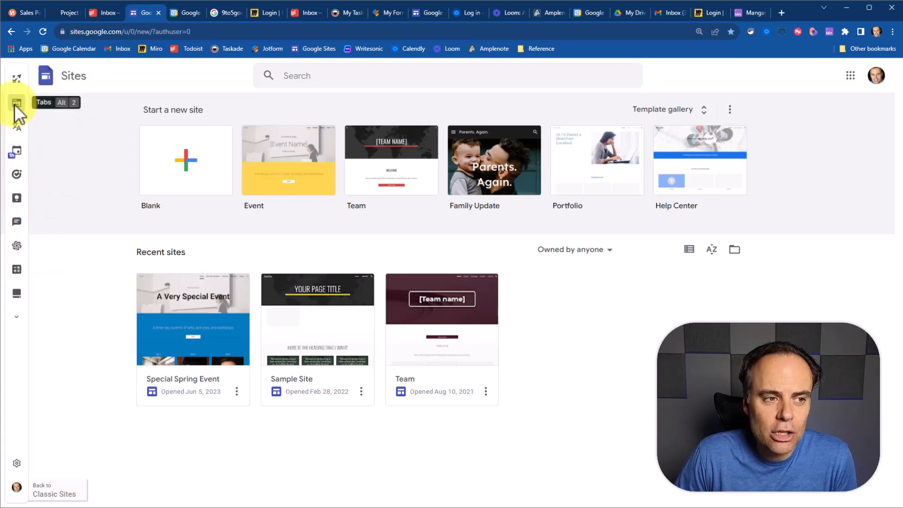
pyautogui.click(16, 103)
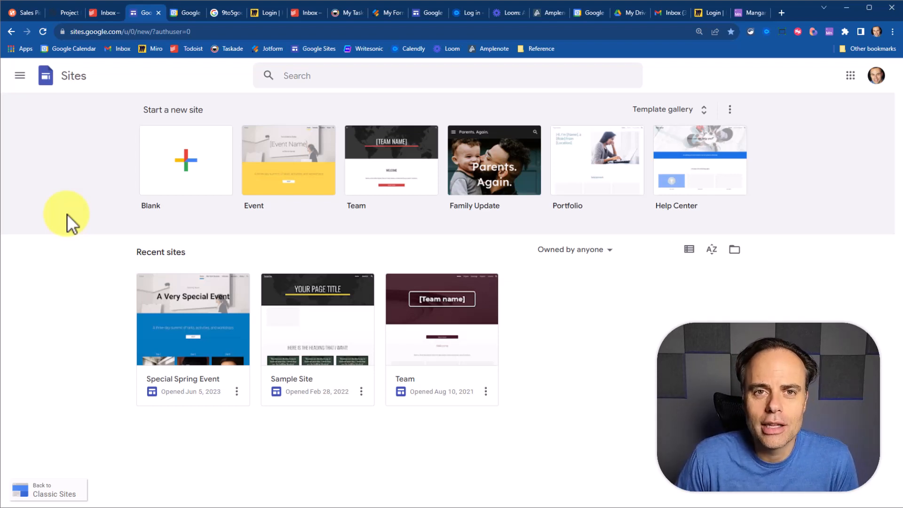
pyautogui.moveTo(84, 216)
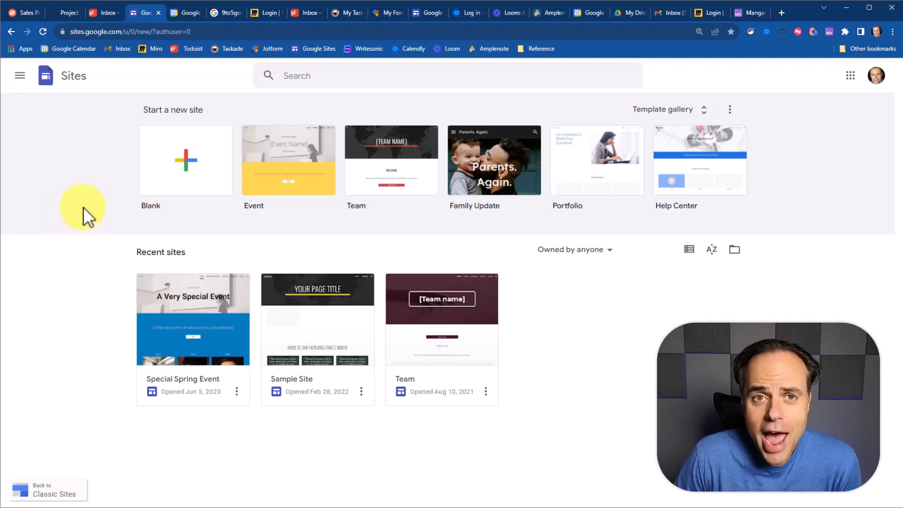
# Visit the Calendly, Loom, Calendar, Sites and Gmail tabs, then return to 9to5google results.
pyautogui.click(225, 12)
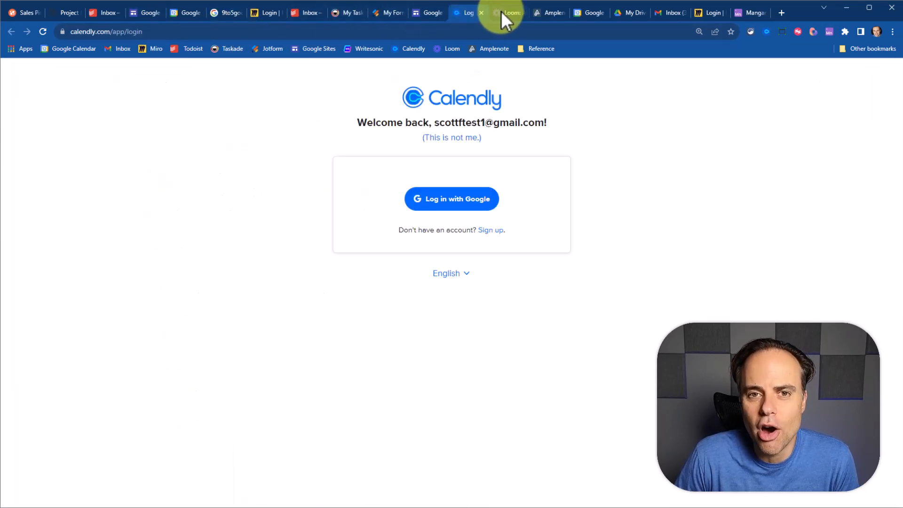
pyautogui.click(505, 13)
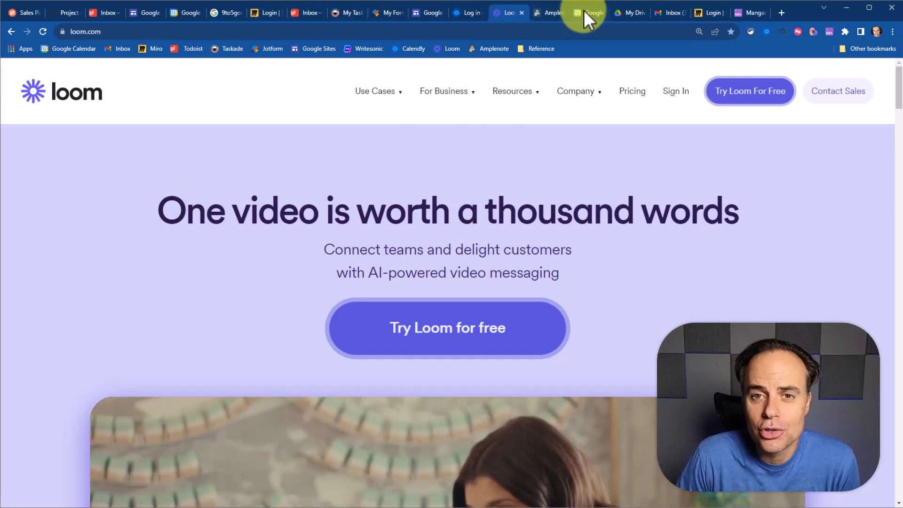
pyautogui.click(586, 13)
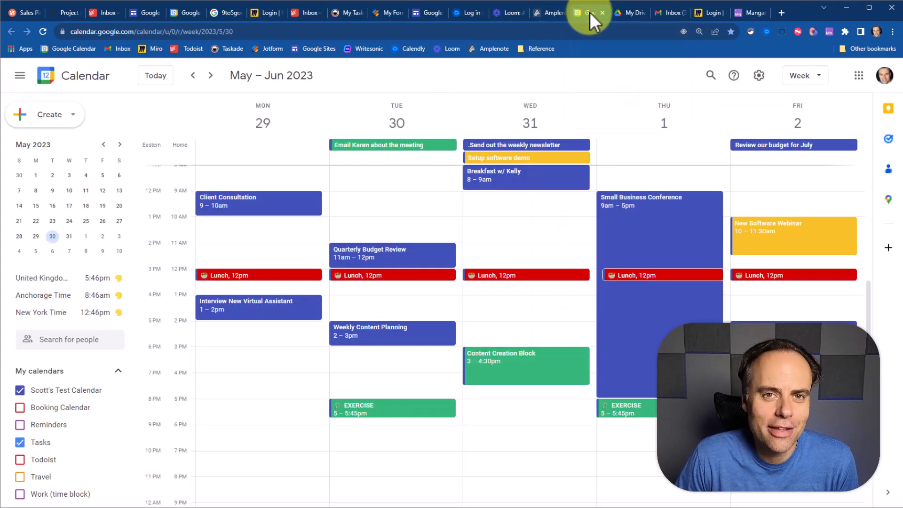
pyautogui.moveTo(342, 75)
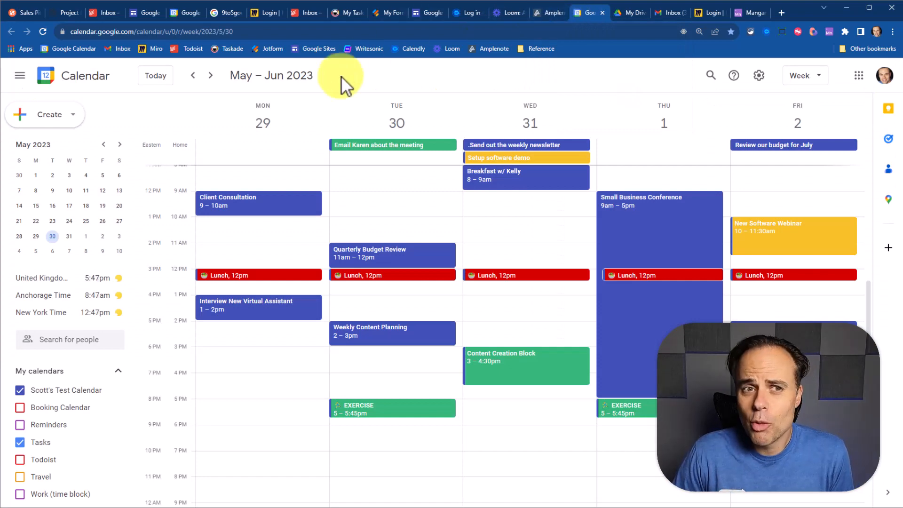
pyautogui.click(145, 13)
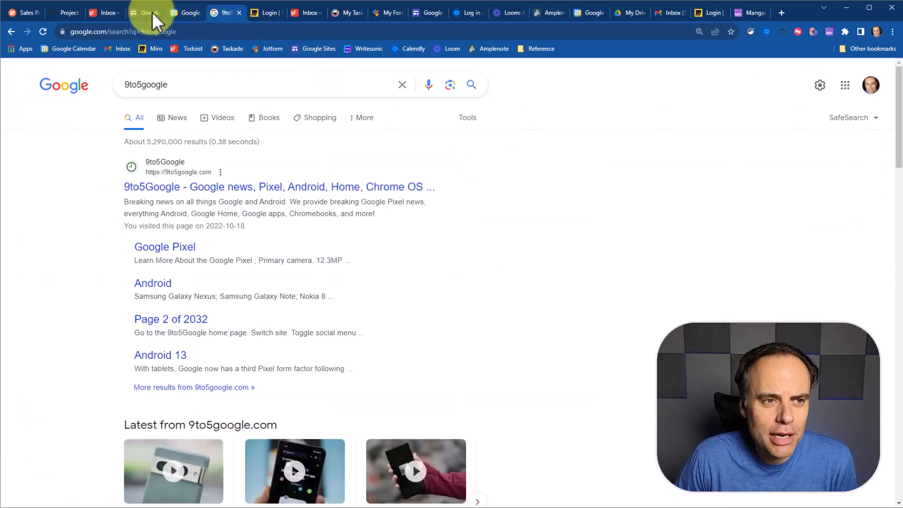
pyautogui.click(102, 12)
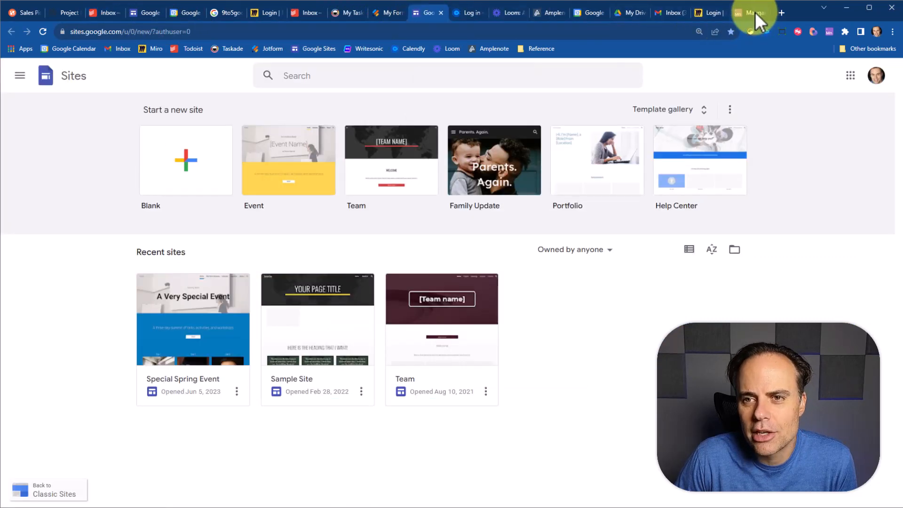
pyautogui.click(669, 13)
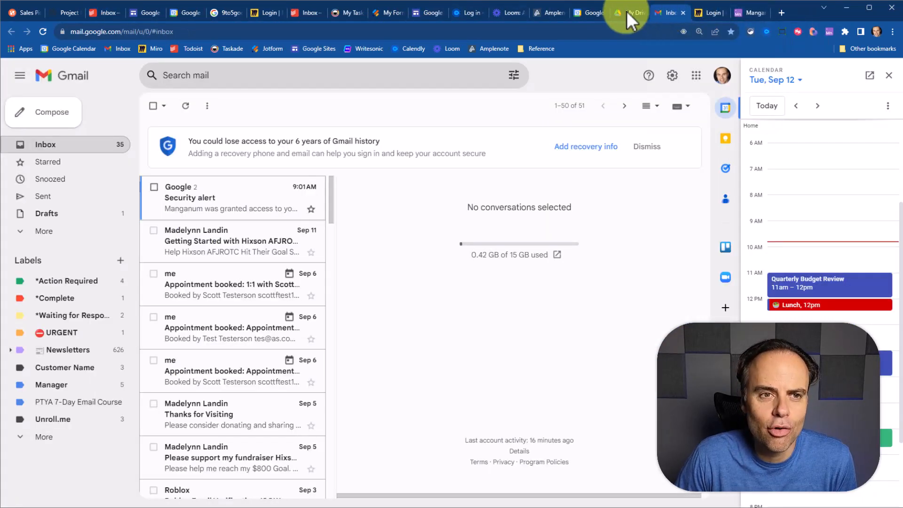
pyautogui.click(226, 12)
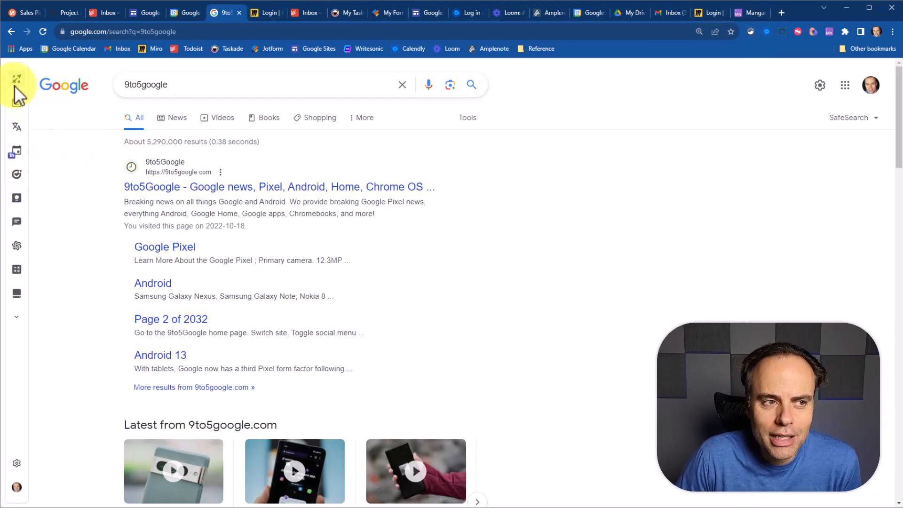
# Open Manganum's Tabs panel and scroll down to Recently closed and History.
pyautogui.click(16, 100)
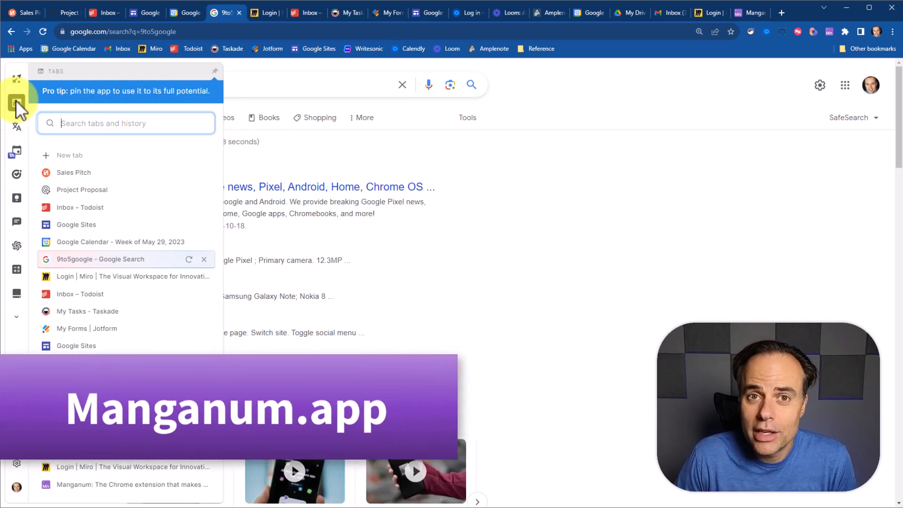
pyautogui.scroll(-3)
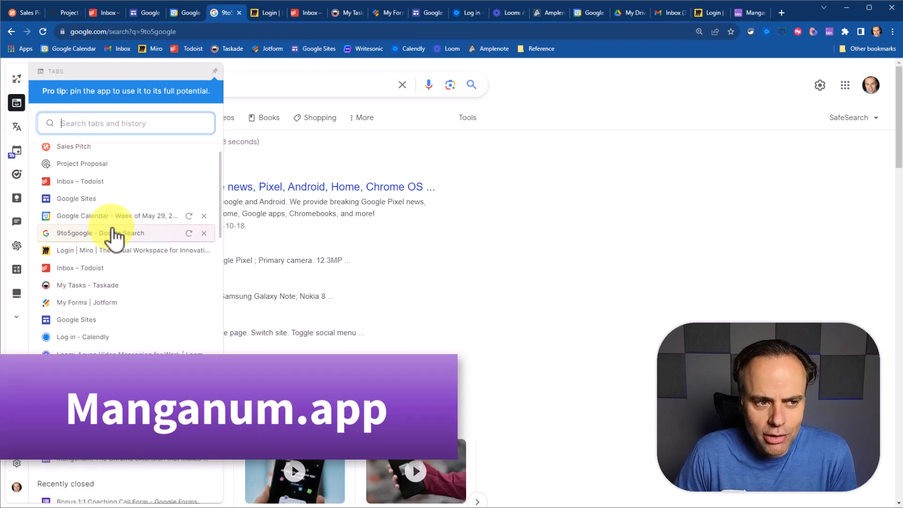
pyautogui.scroll(-3)
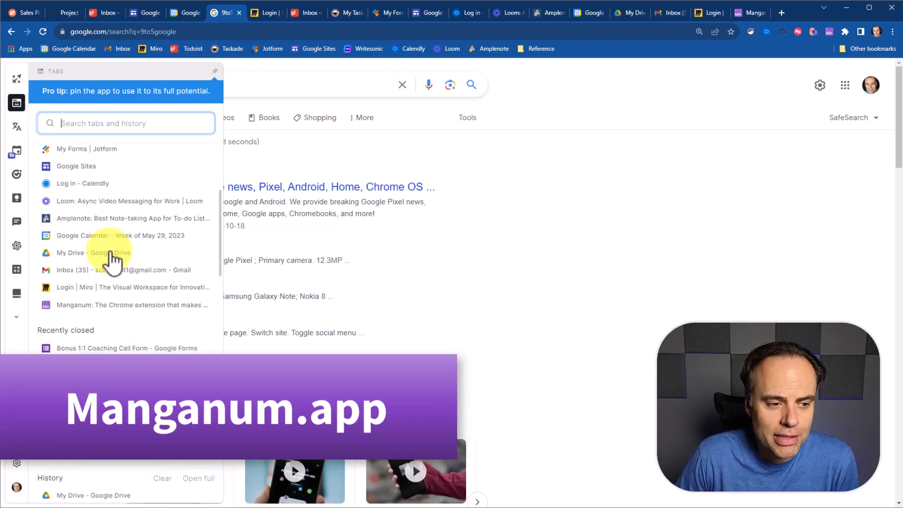
pyautogui.scroll(-3)
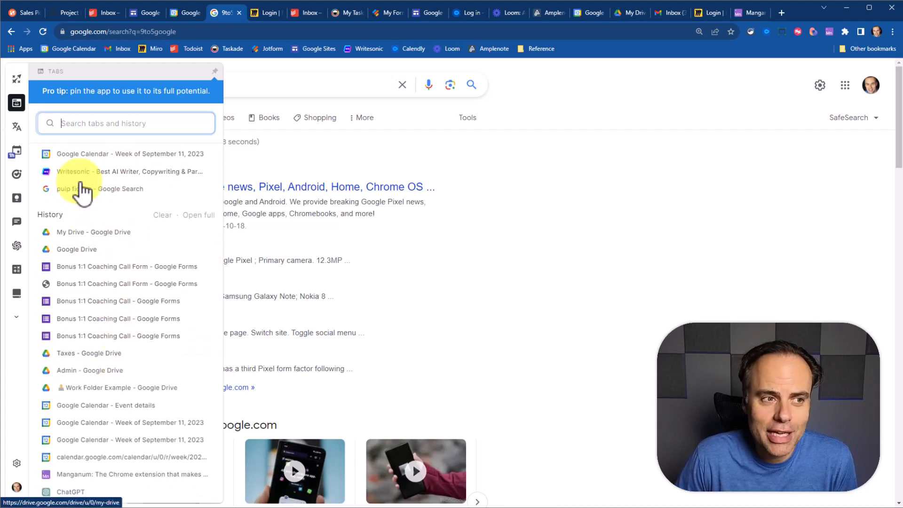
# Open Manganum's Launchpad and scroll through most visited sites, favorites and bookmarks.
pyautogui.click(15, 78)
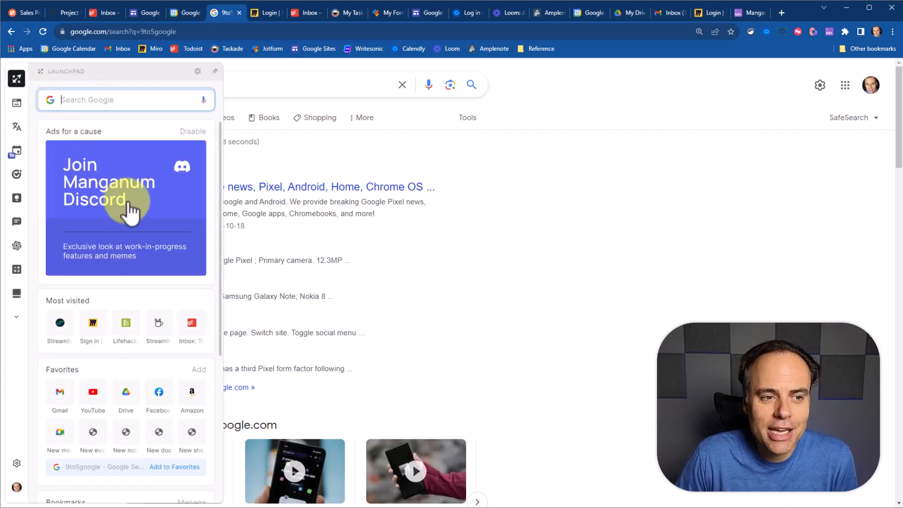
pyautogui.scroll(-3)
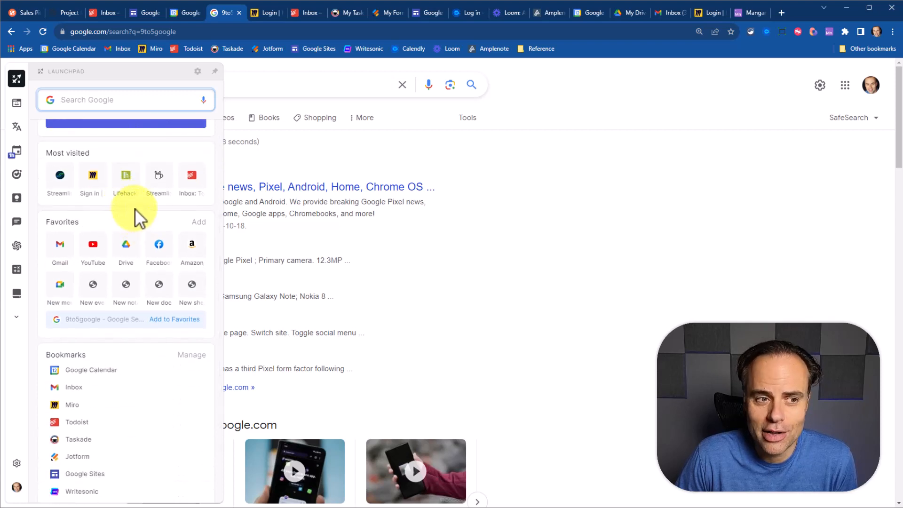
pyautogui.moveTo(59, 174)
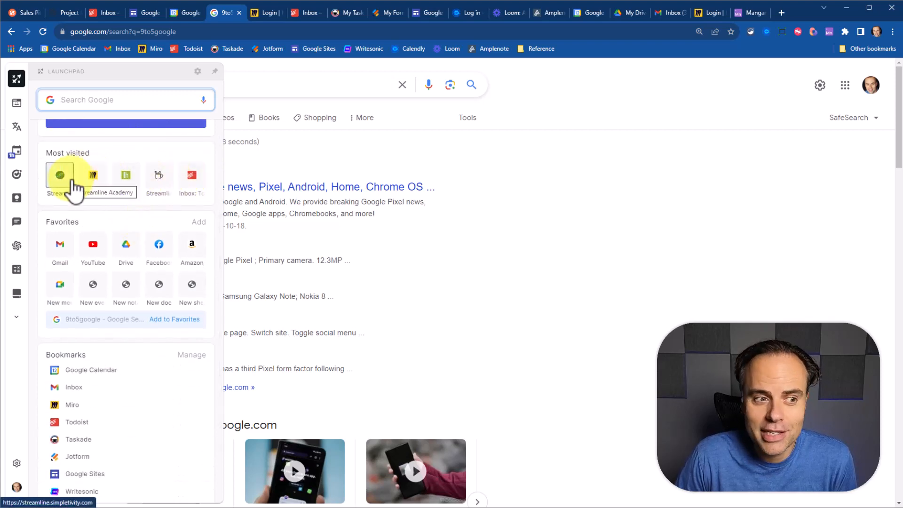
pyautogui.scroll(-3)
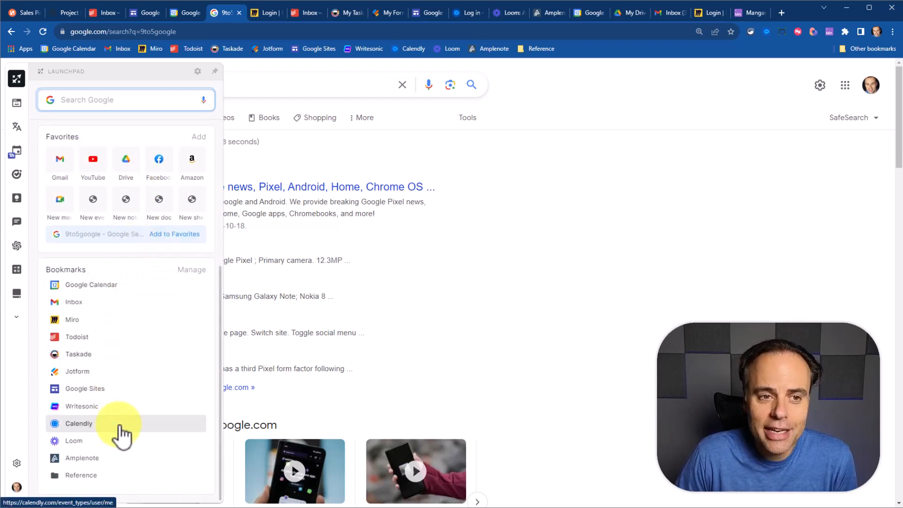
pyautogui.moveTo(100, 354)
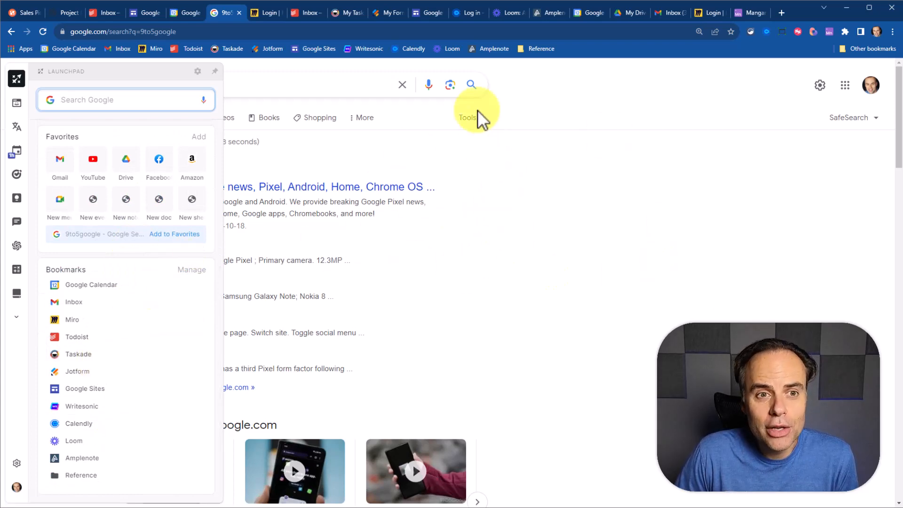
pyautogui.moveTo(475, 58)
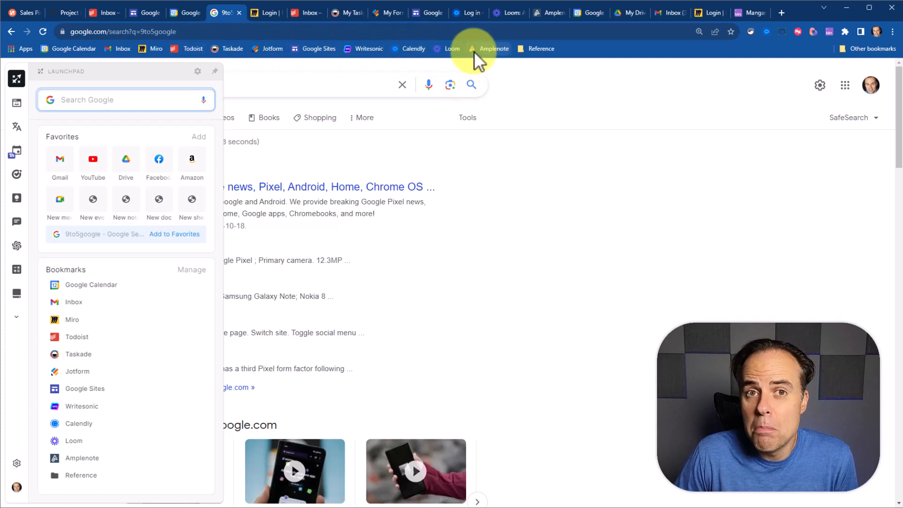
pyautogui.moveTo(77, 371)
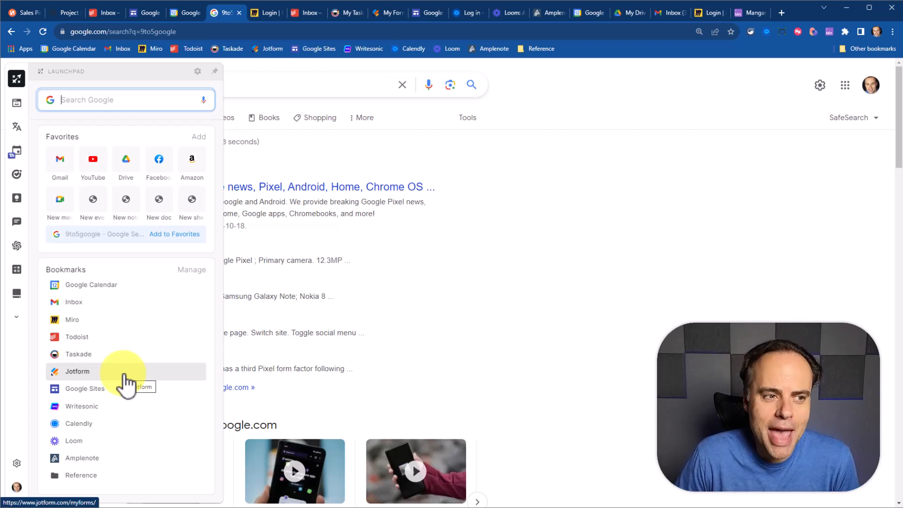
pyautogui.moveTo(17, 151)
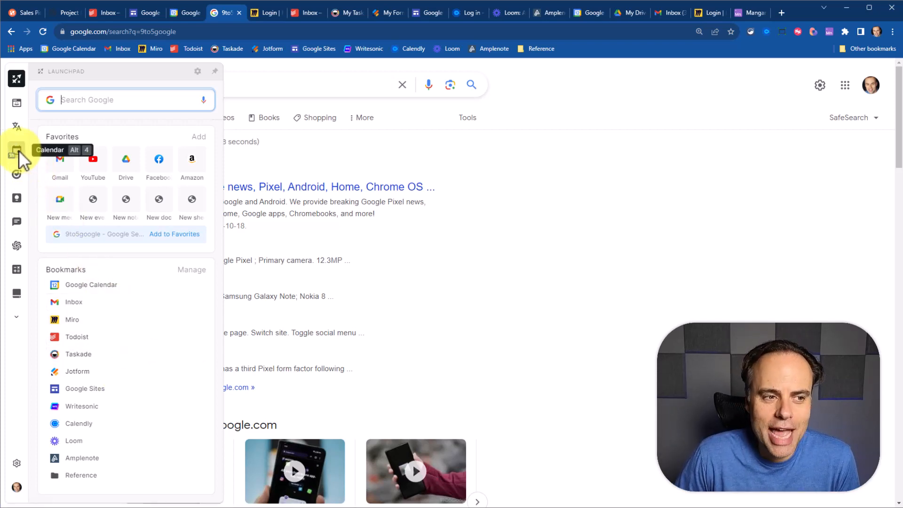
pyautogui.moveTo(17, 175)
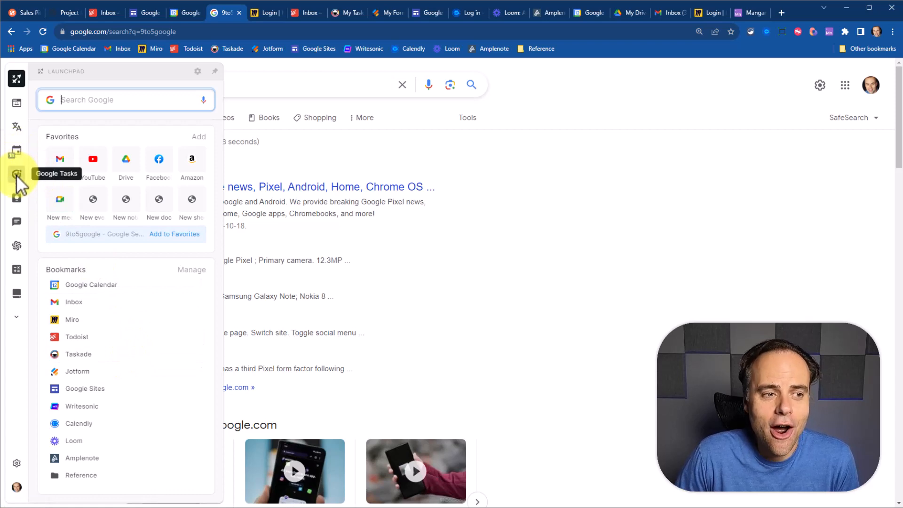
pyautogui.moveTo(17, 197)
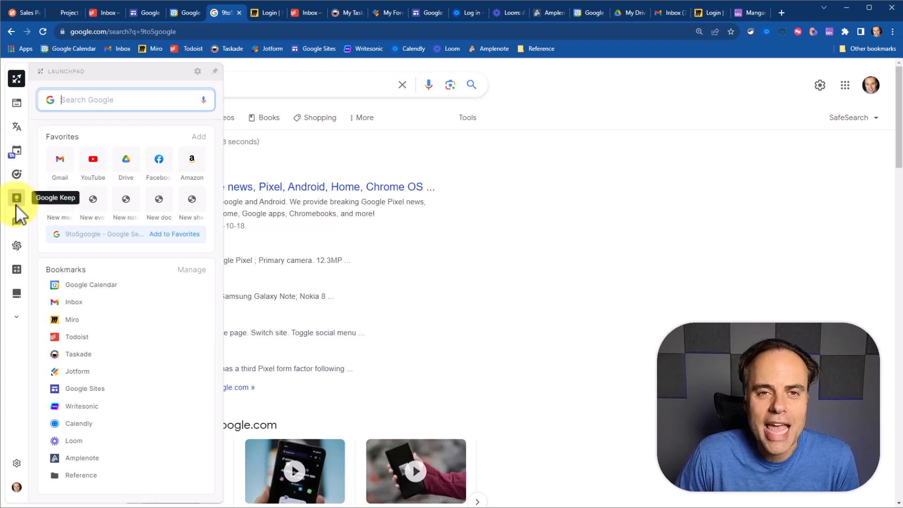
pyautogui.moveTo(17, 223)
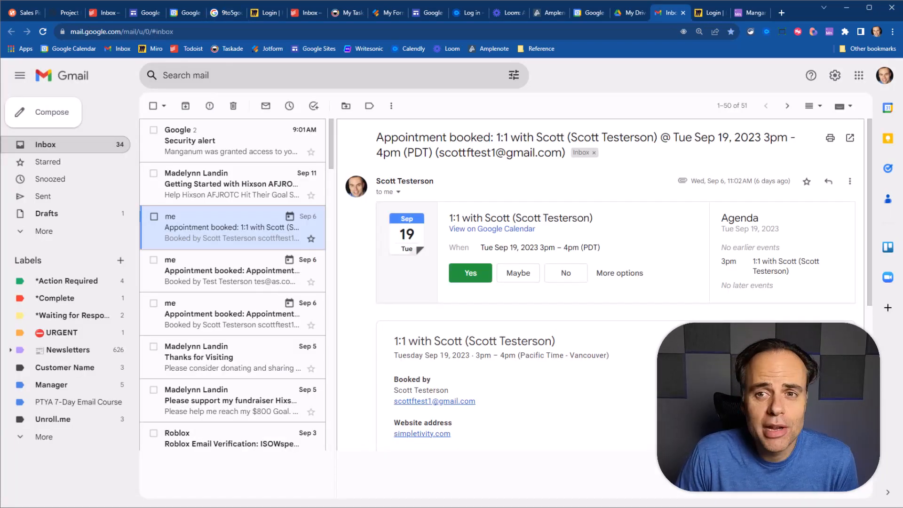
pyautogui.moveTo(888, 247)
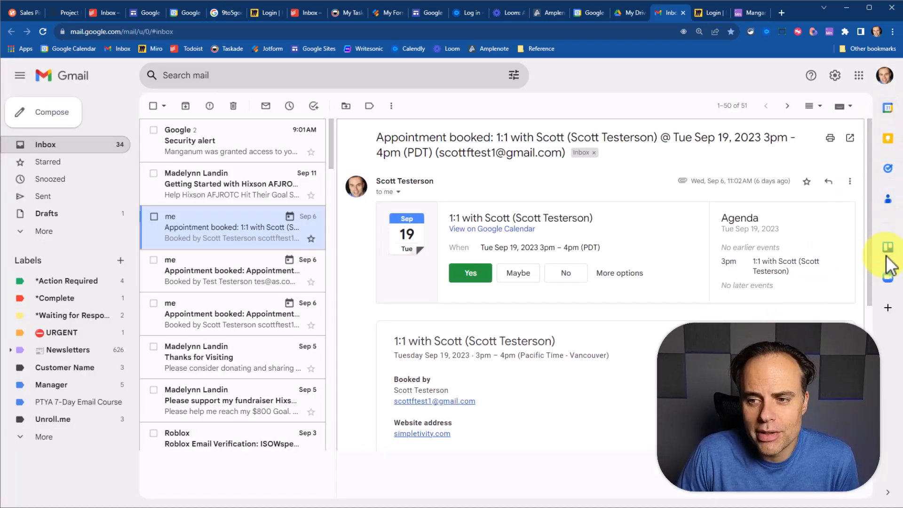
pyautogui.moveTo(600, 250)
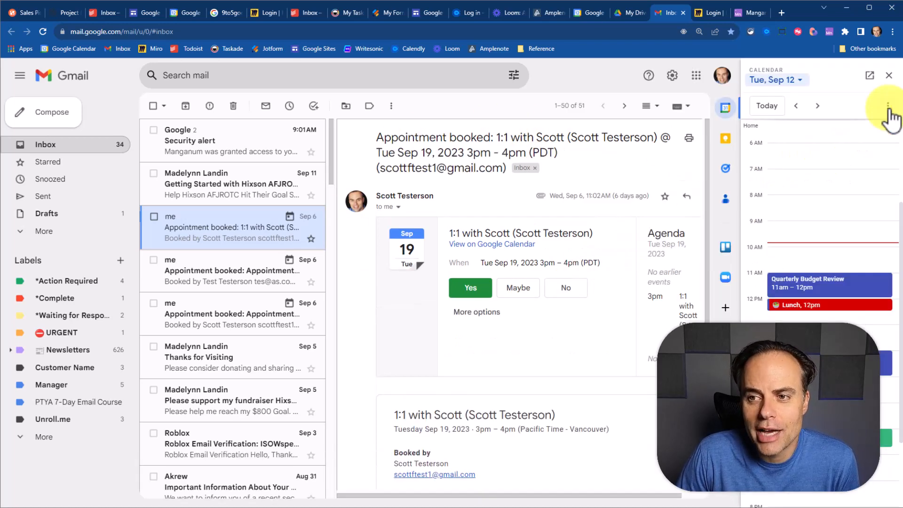
pyautogui.moveTo(846, 164)
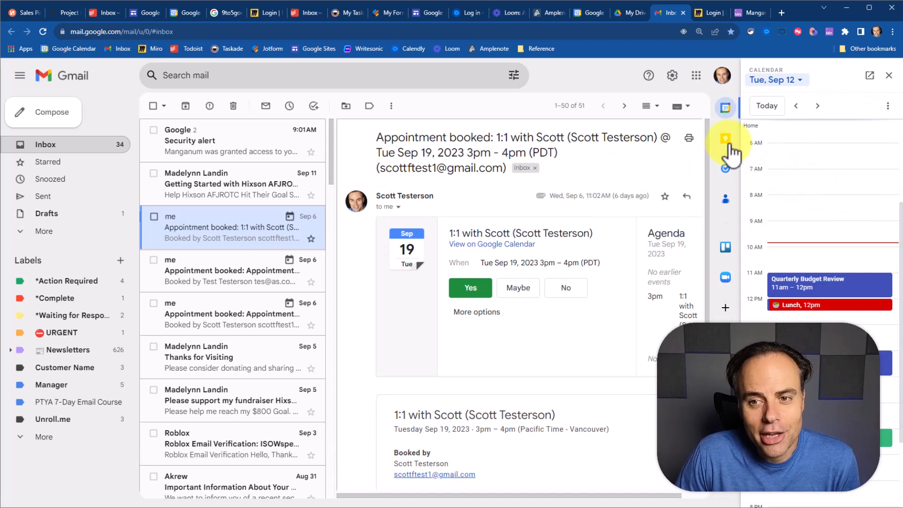
pyautogui.moveTo(726, 169)
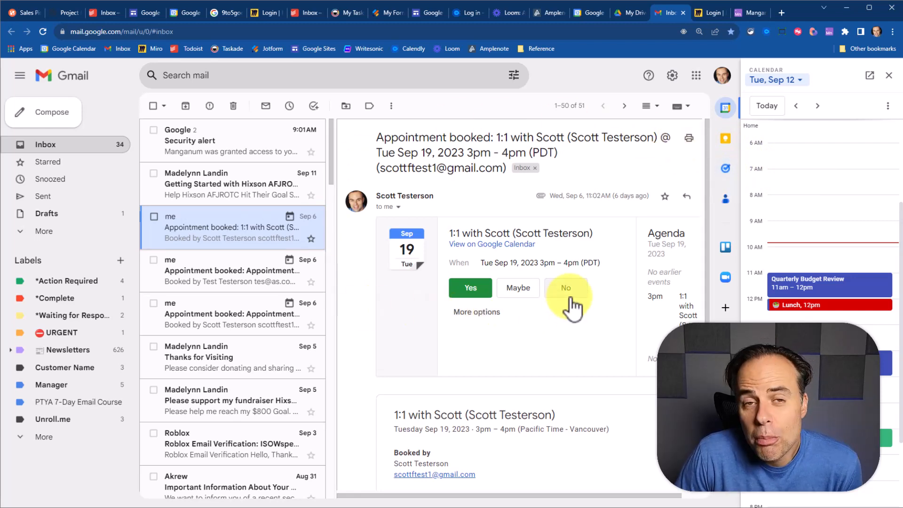
pyautogui.moveTo(113, 125)
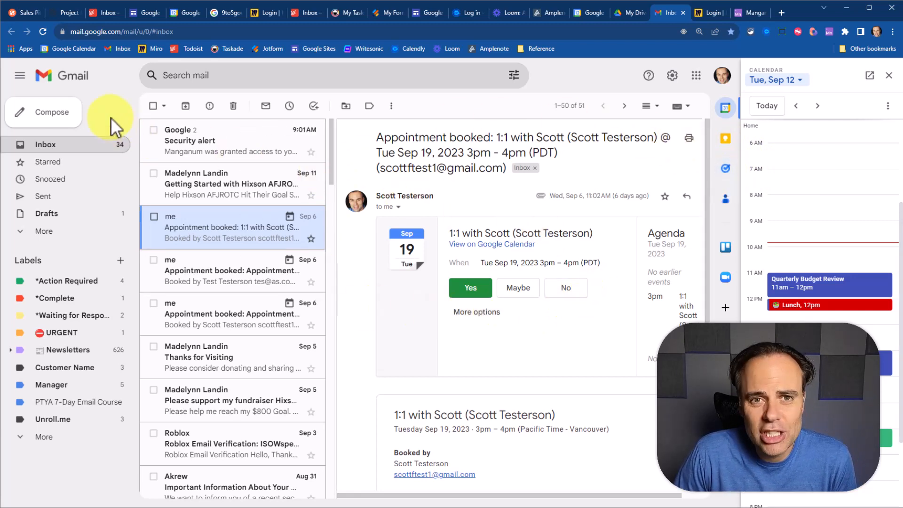
pyautogui.moveTo(461, 18)
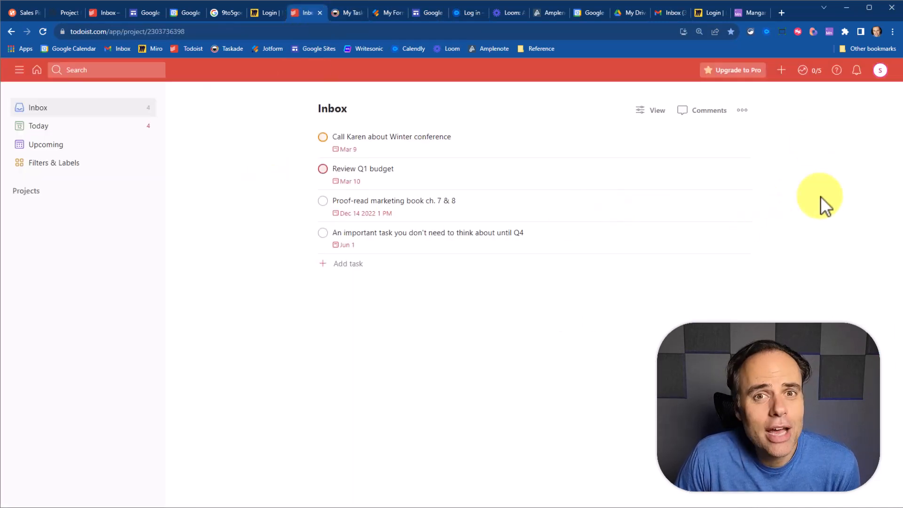
pyautogui.moveTo(196, 271)
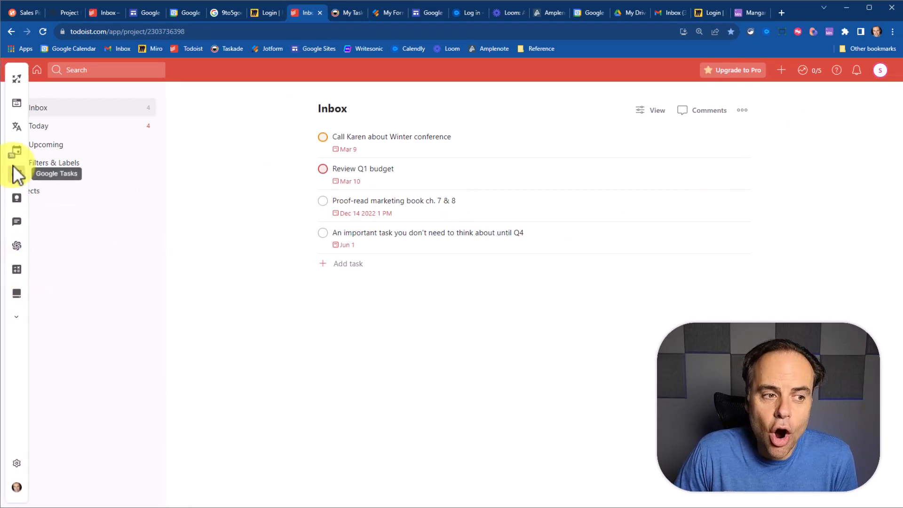
pyautogui.click(16, 152)
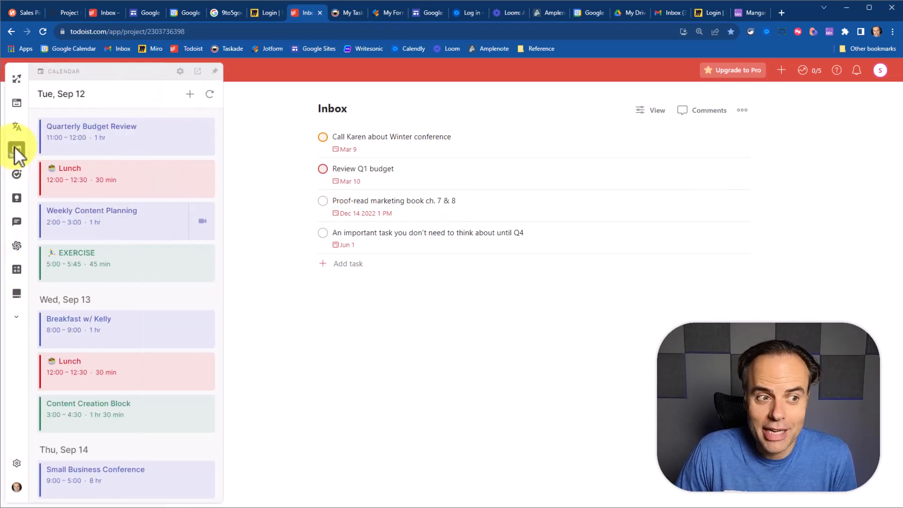
pyautogui.moveTo(121, 172)
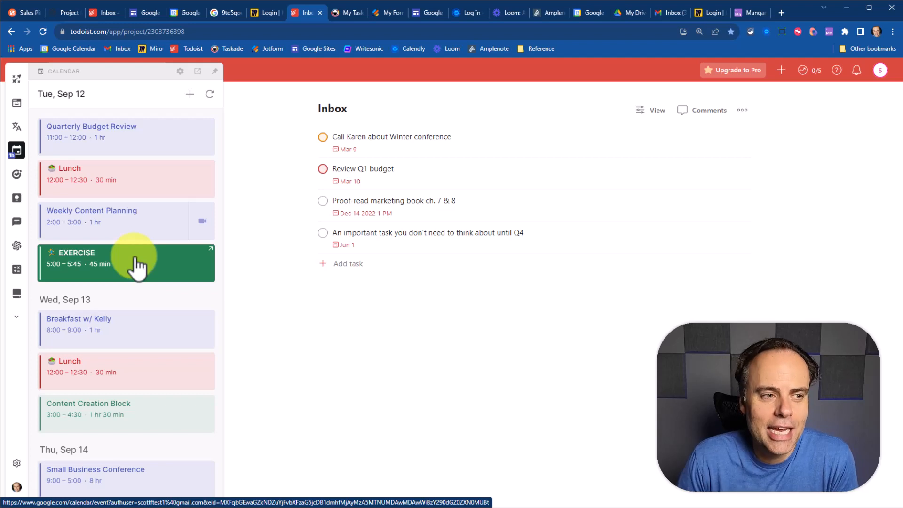
pyautogui.moveTo(144, 302)
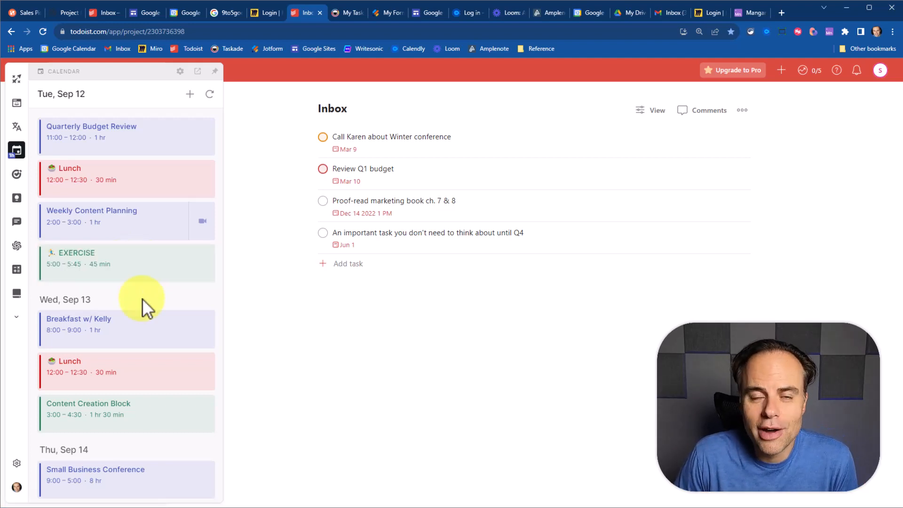
pyautogui.moveTo(167, 300)
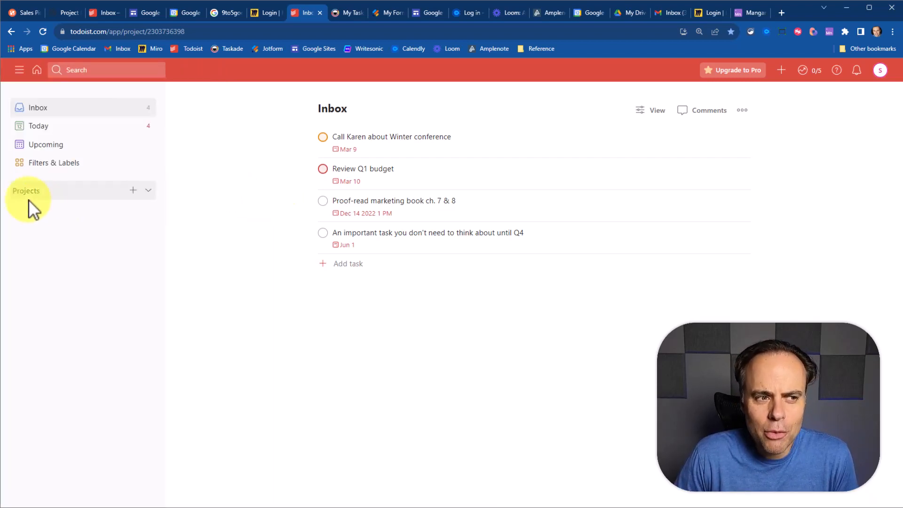
pyautogui.moveTo(246, 206)
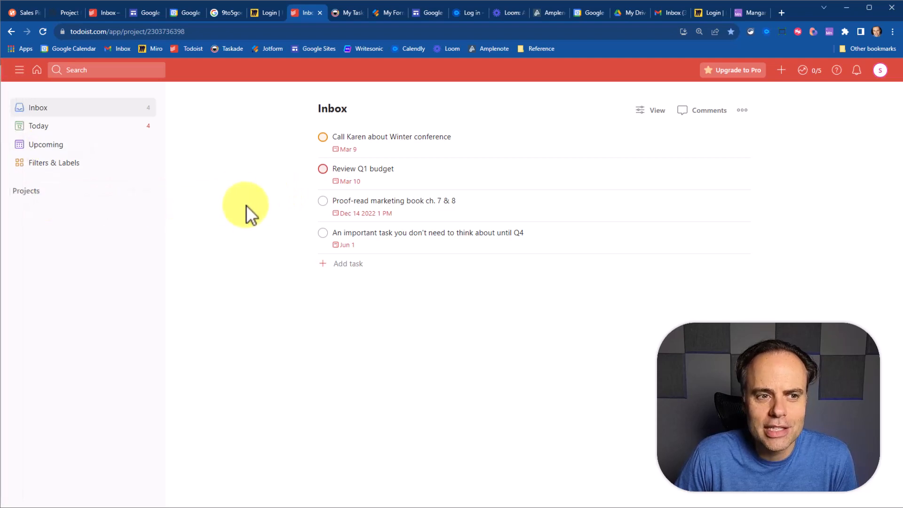
pyautogui.moveTo(25, 227)
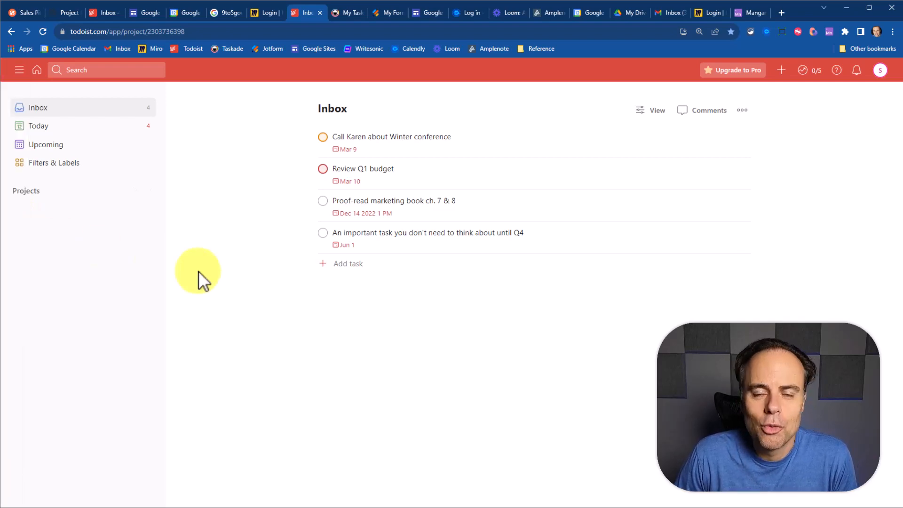
pyautogui.moveTo(224, 291)
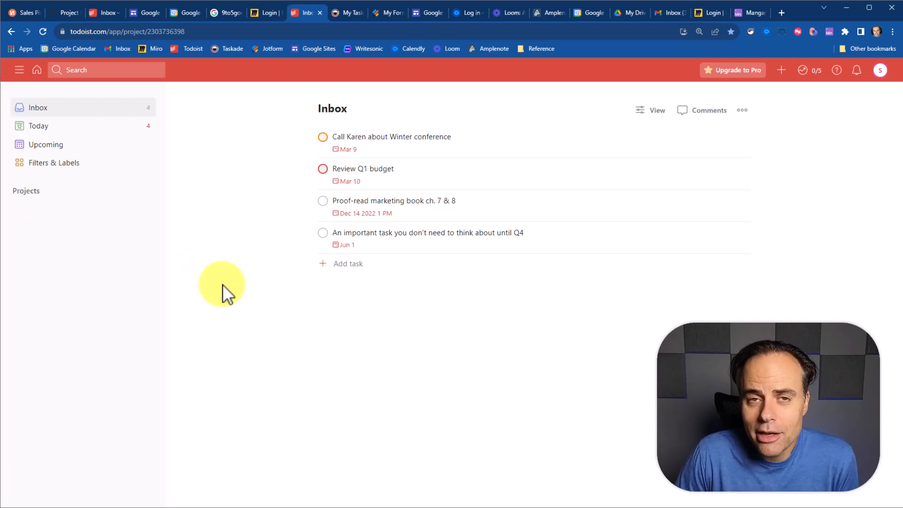
pyautogui.moveTo(869, 43)
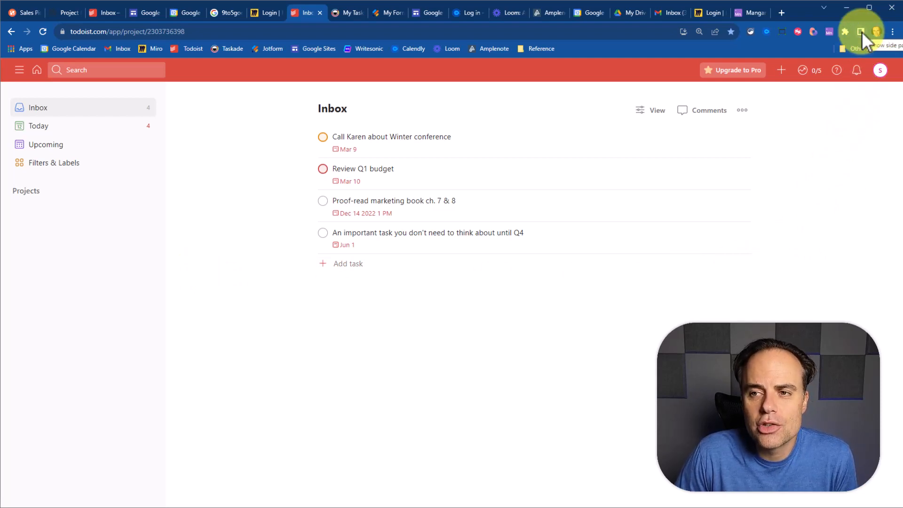
# Dock Manganum's Google Tasks side panel while visiting the Miro and Taskade My Tasks tabs.
pyautogui.click(859, 31)
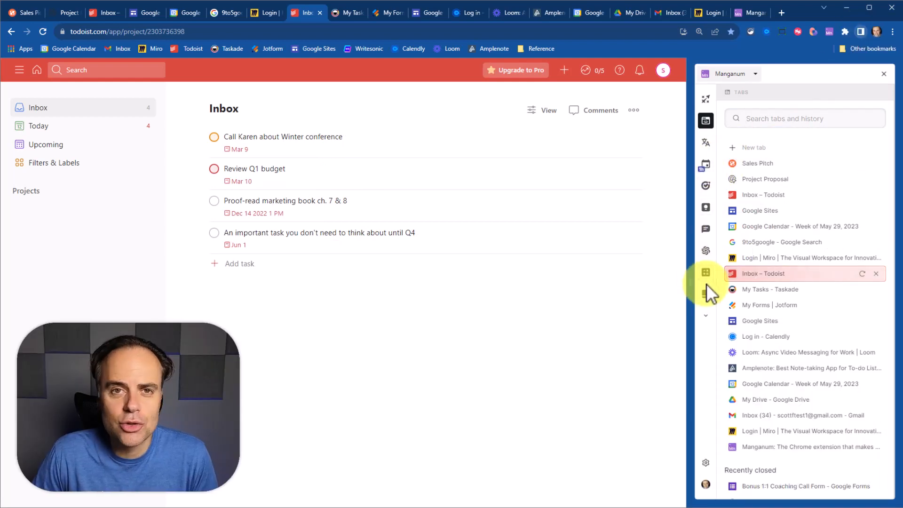
pyautogui.moveTo(731, 245)
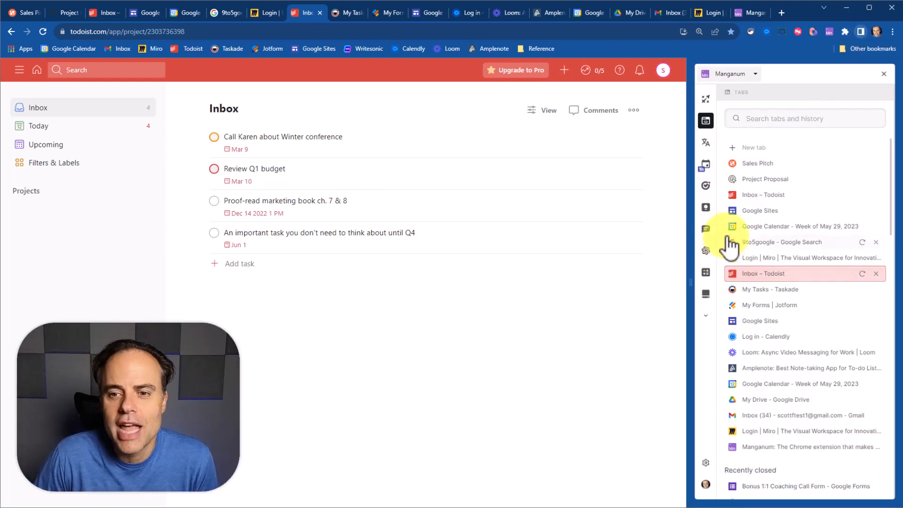
pyautogui.click(705, 186)
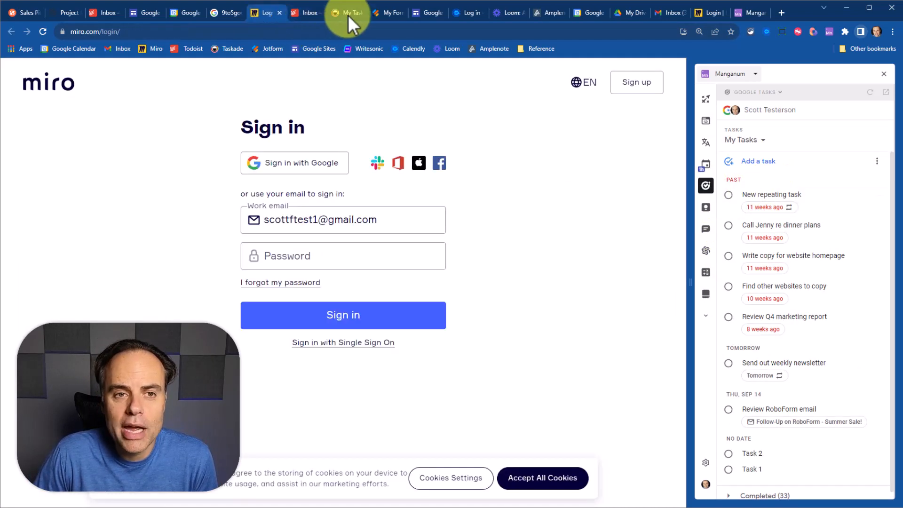
pyautogui.click(344, 12)
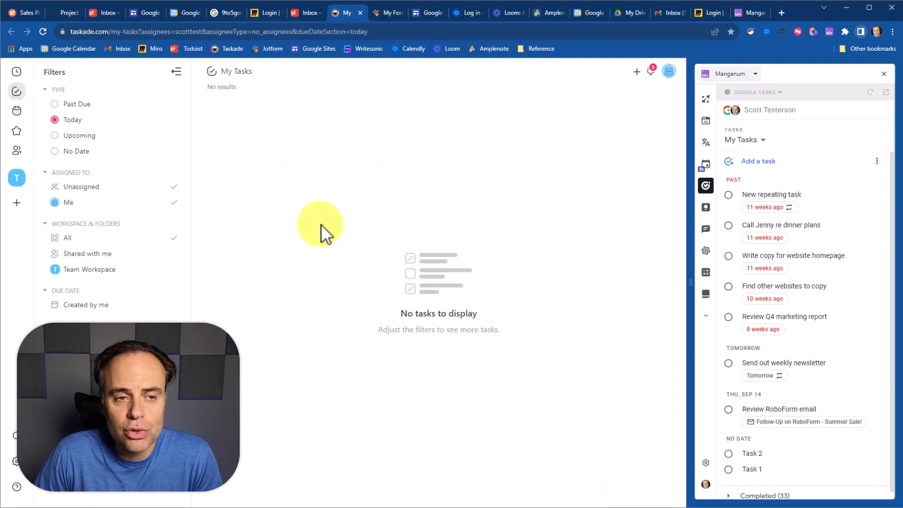
pyautogui.moveTo(621, 266)
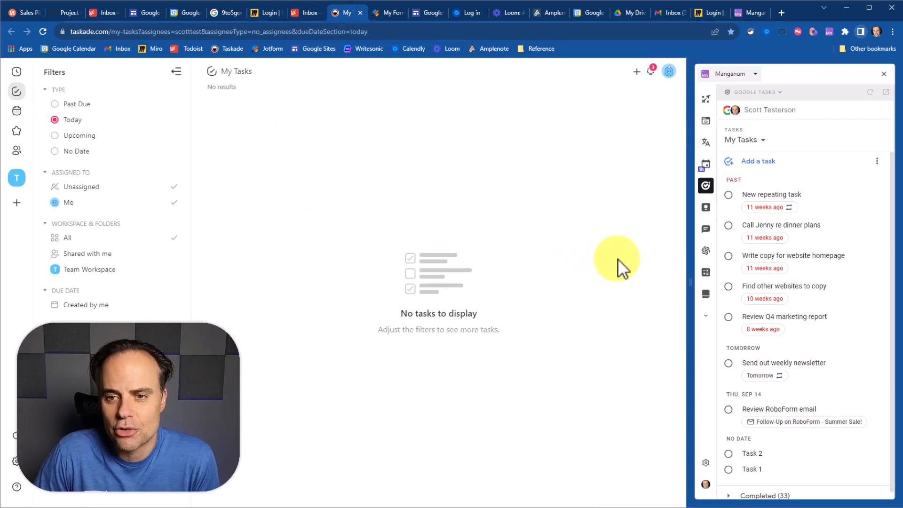
pyautogui.moveTo(806, 230)
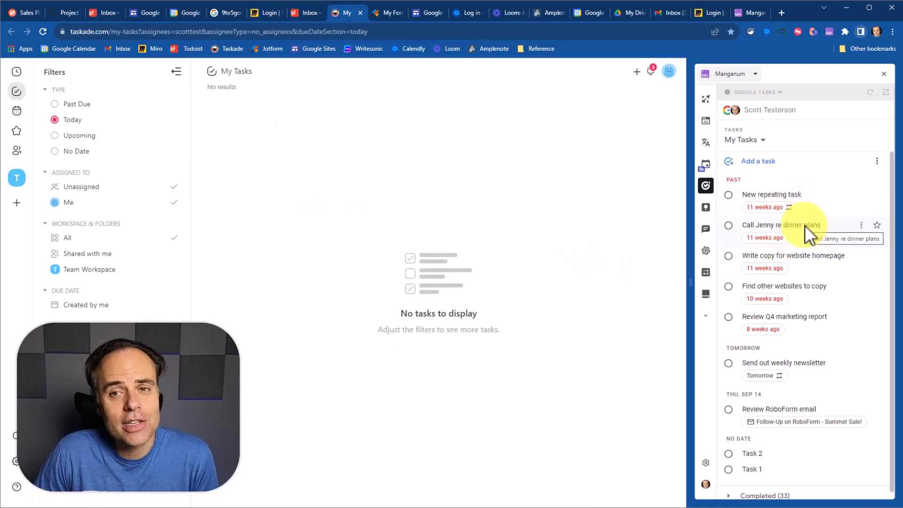
pyautogui.moveTo(609, 226)
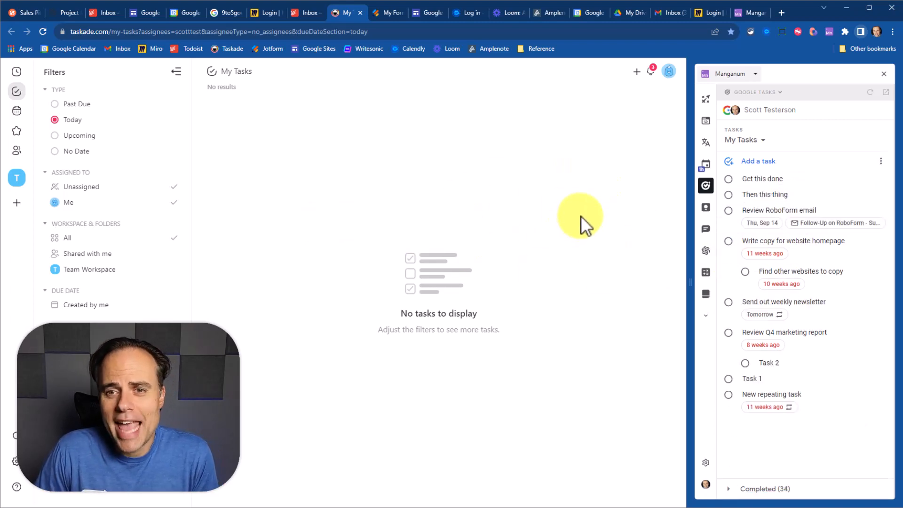
# Complete the tasks 'Get this done' and 'Then this thing', then start a new task.
pyautogui.click(728, 179)
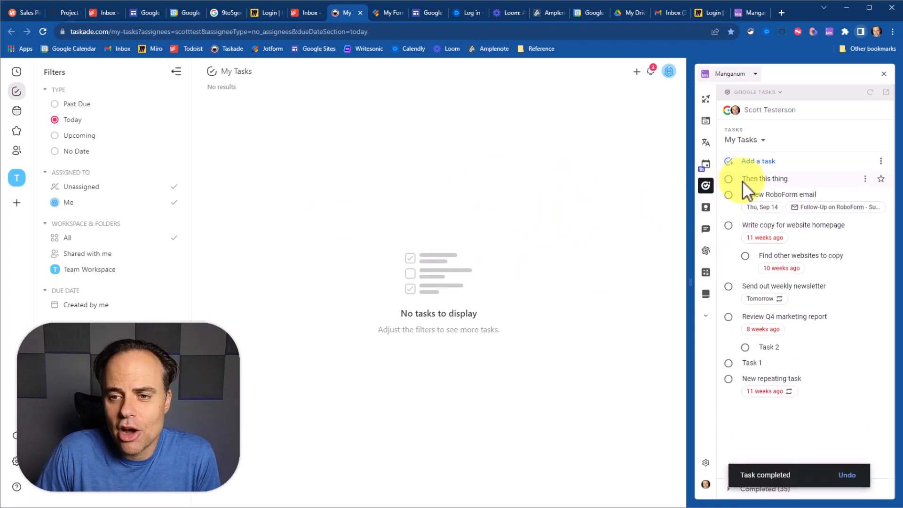
pyautogui.click(728, 179)
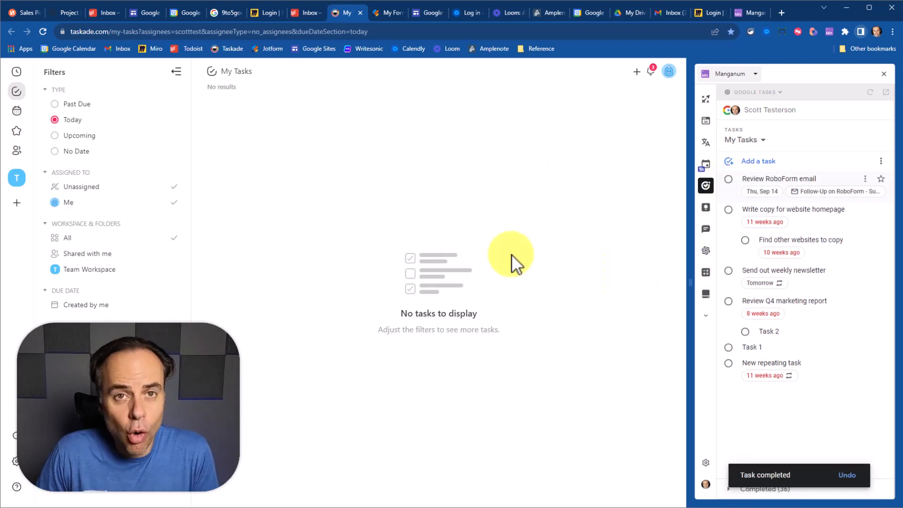
pyautogui.click(758, 161)
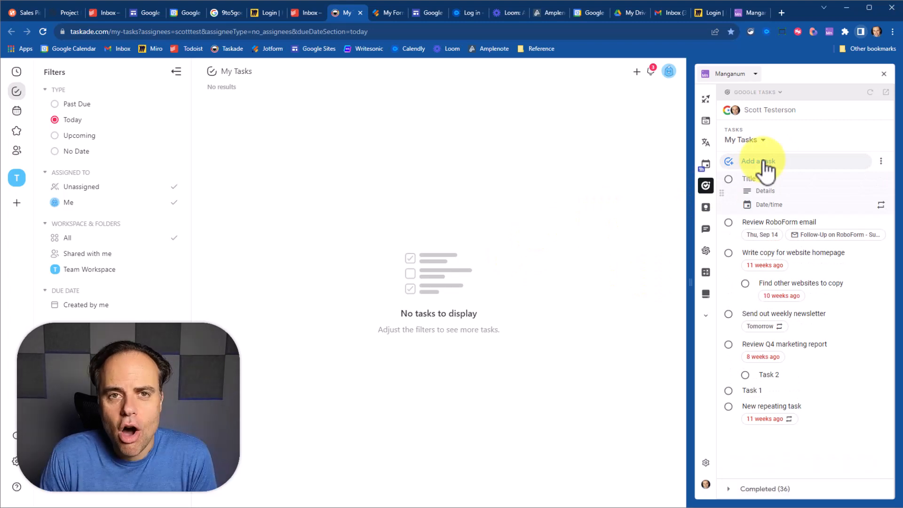
pyautogui.moveTo(688, 138)
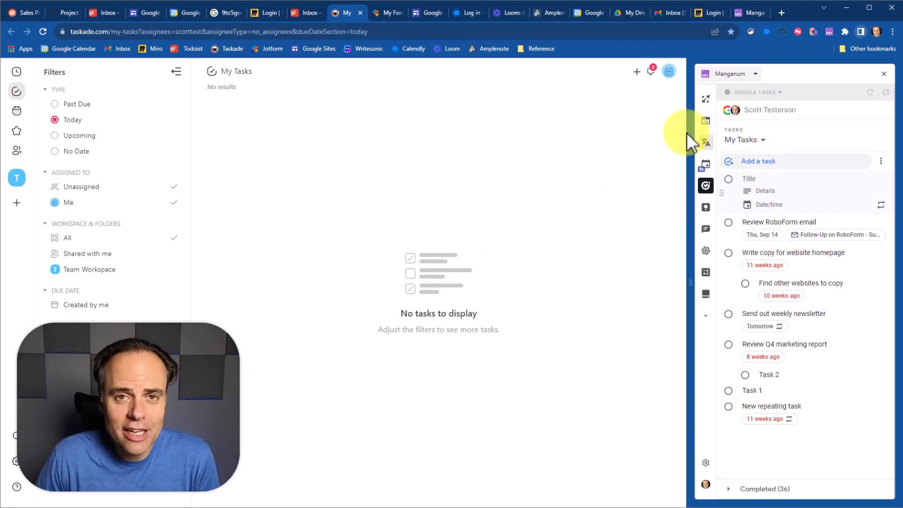
pyautogui.moveTo(429, 184)
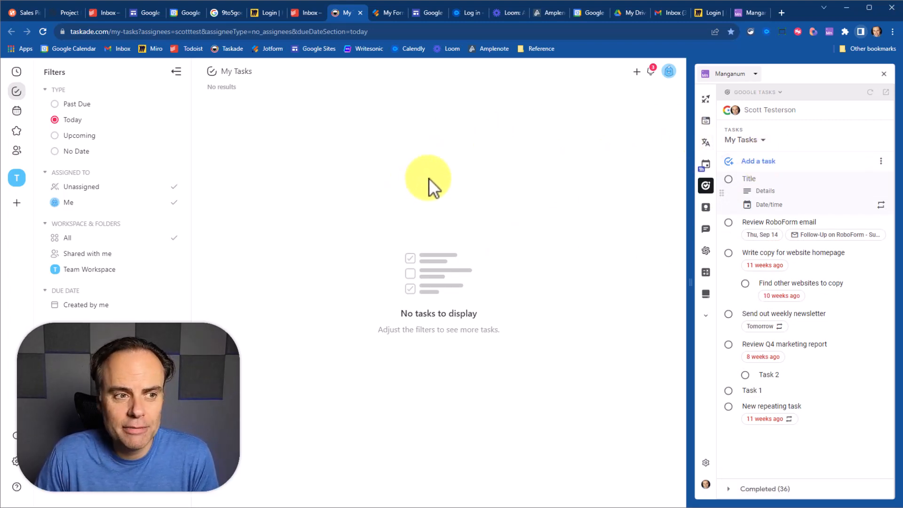
pyautogui.moveTo(580, 196)
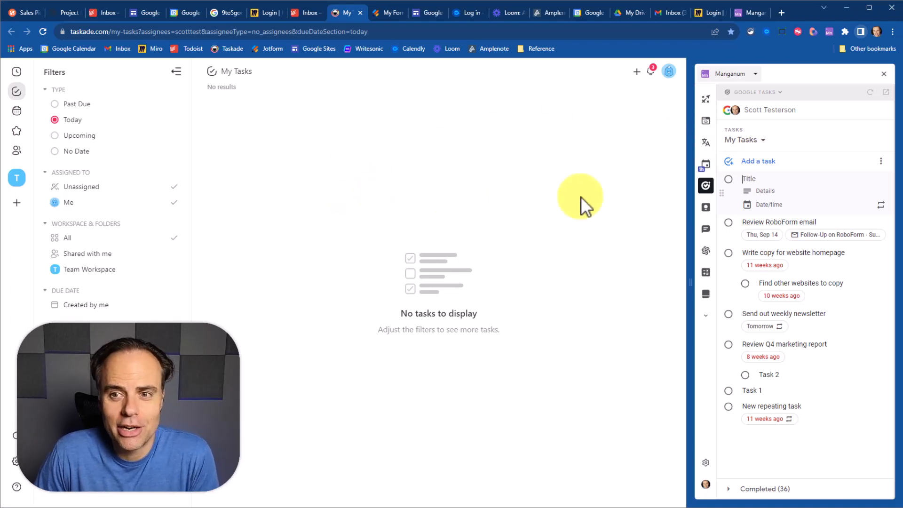
pyautogui.moveTo(662, 173)
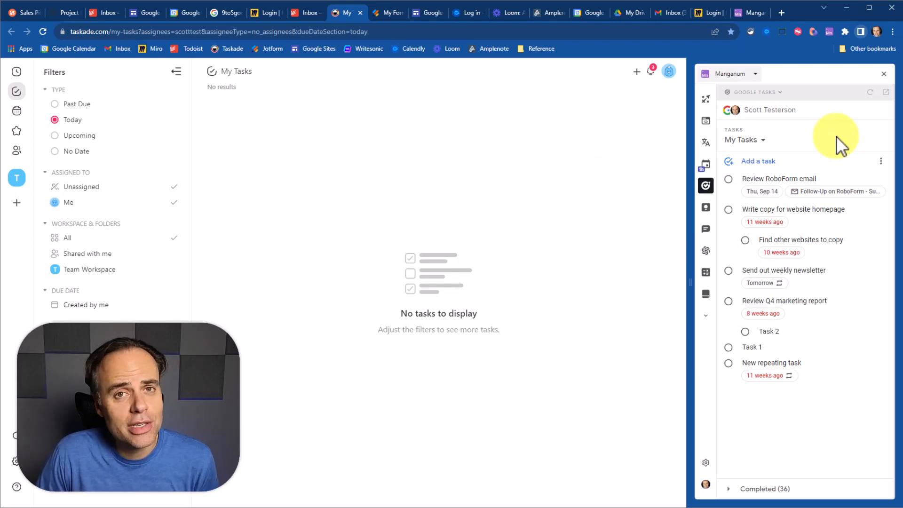
pyautogui.moveTo(792, 103)
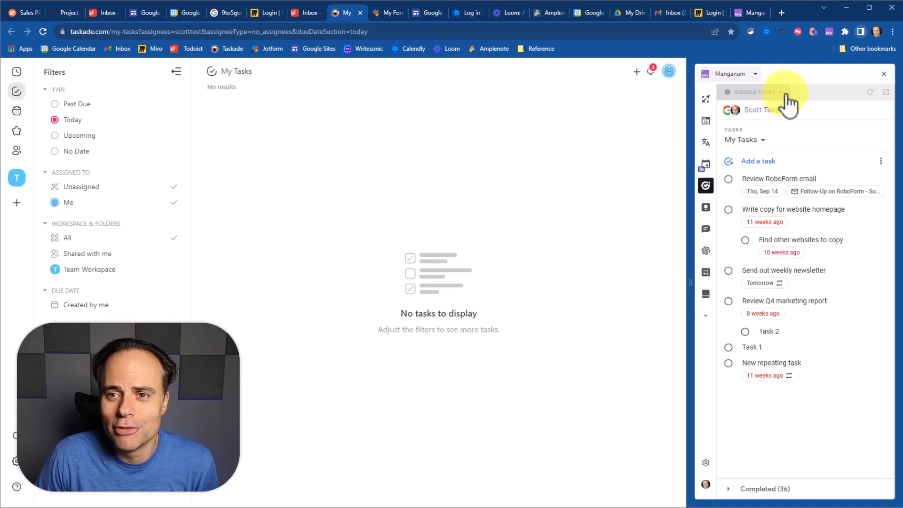
pyautogui.click(756, 92)
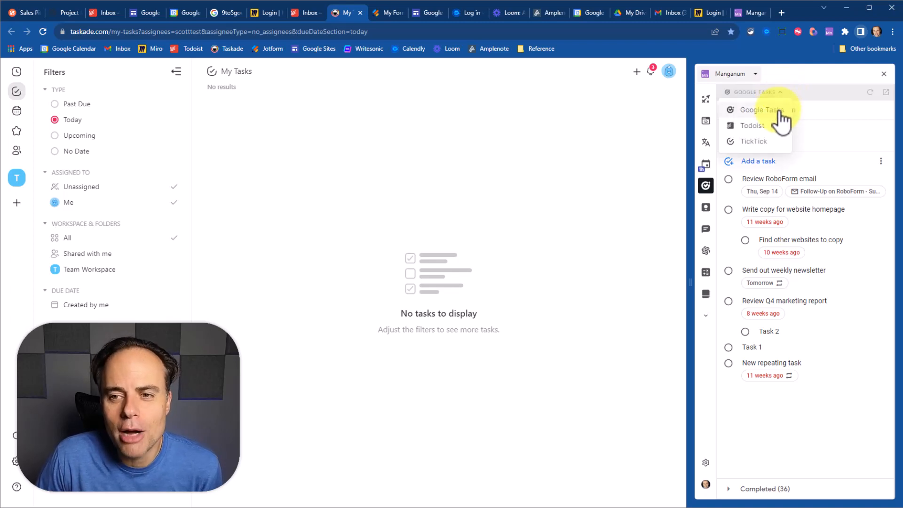
pyautogui.moveTo(777, 130)
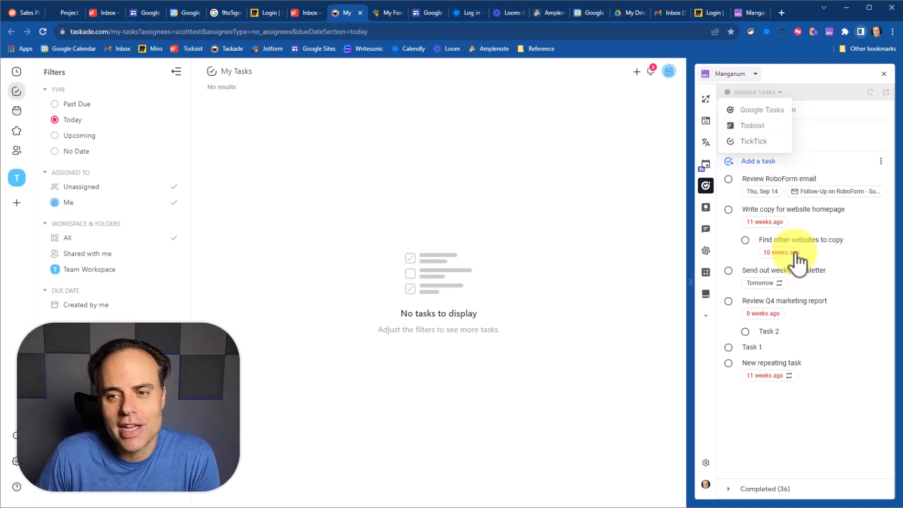
pyautogui.click(762, 110)
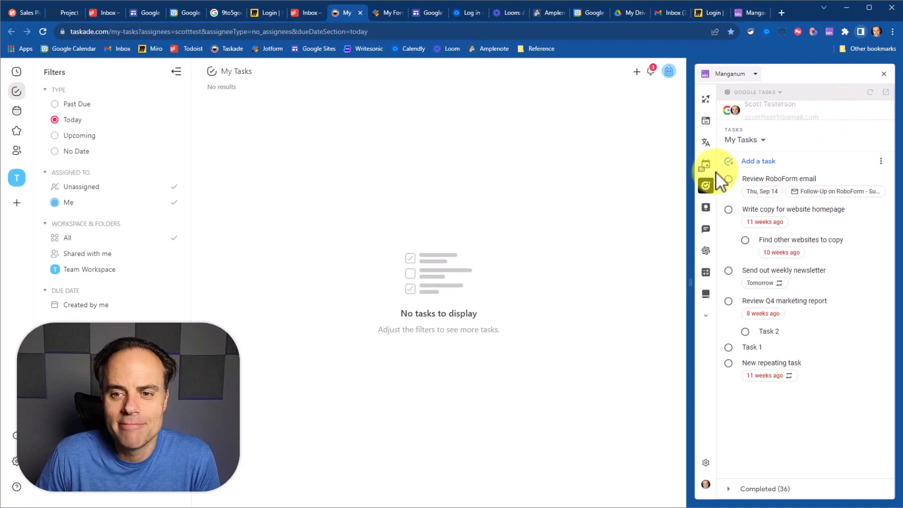
# Switch Manganum to Google Keep, browse the notes and save the 'New note'.
pyautogui.click(705, 207)
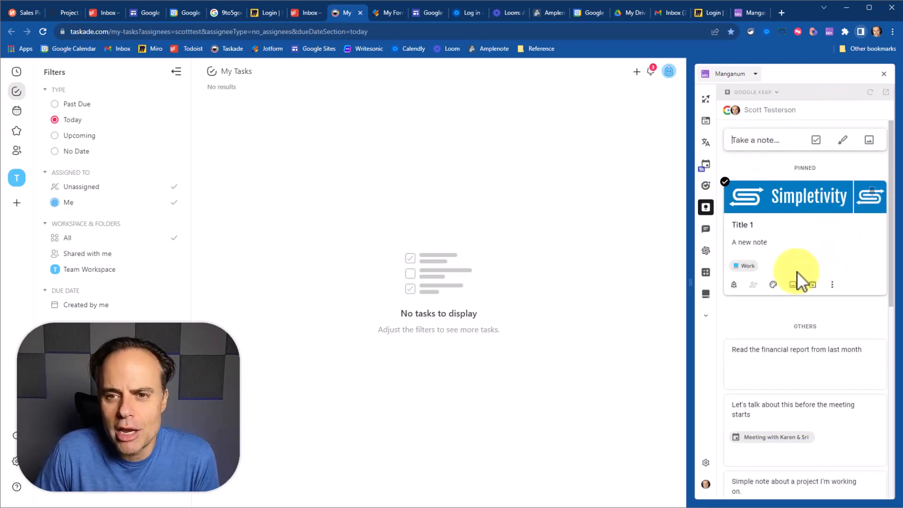
pyautogui.scroll(-3)
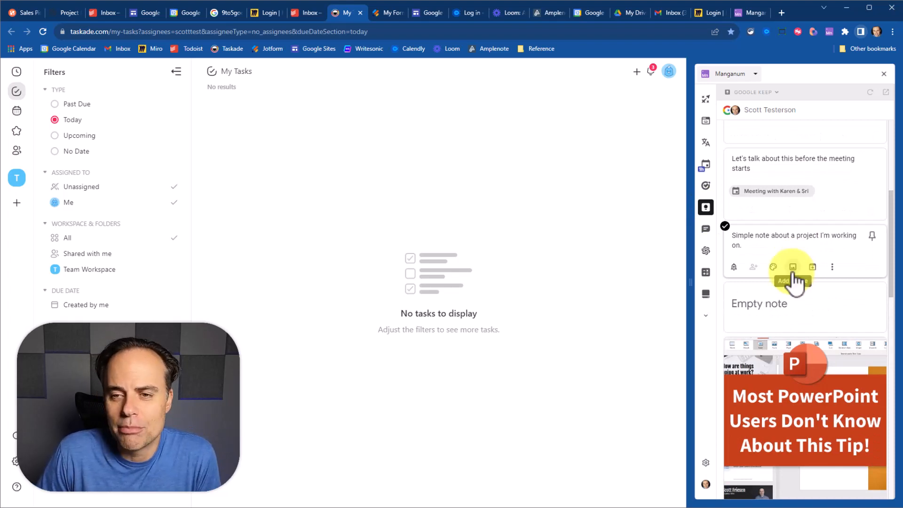
pyautogui.scroll(-3)
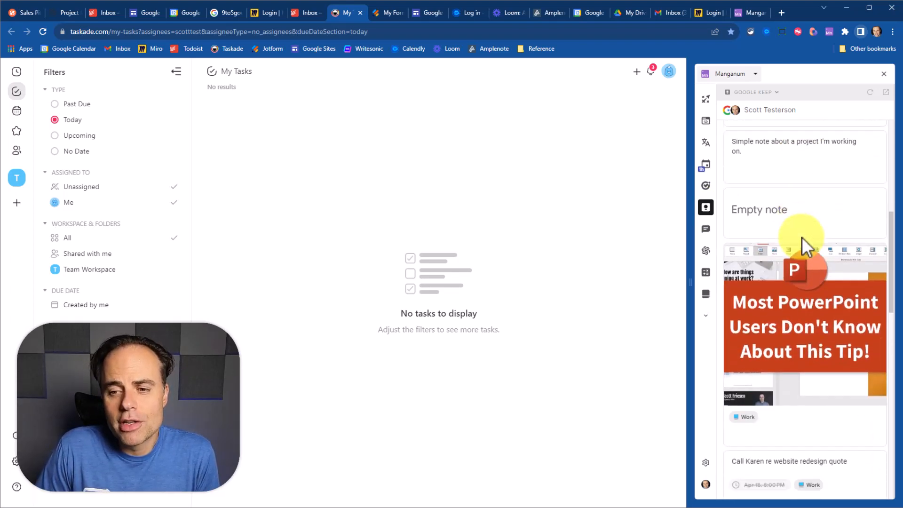
pyautogui.scroll(3)
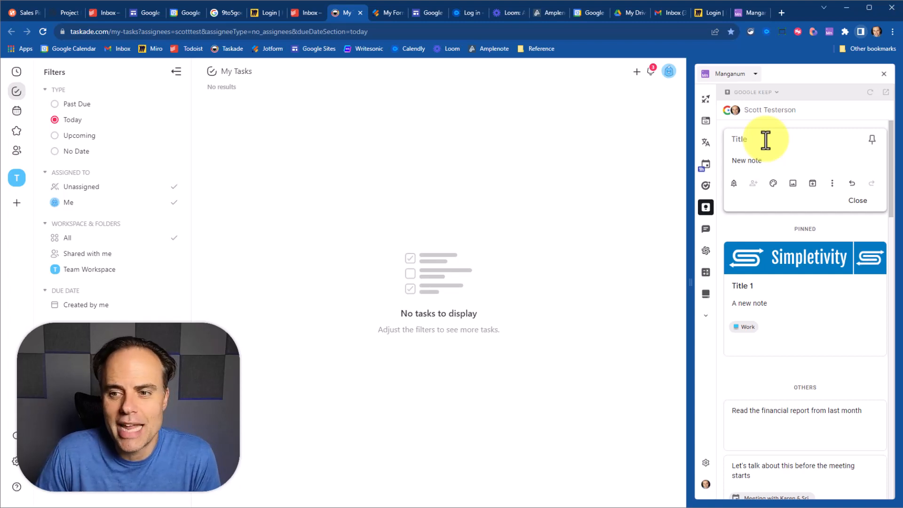
pyautogui.click(599, 13)
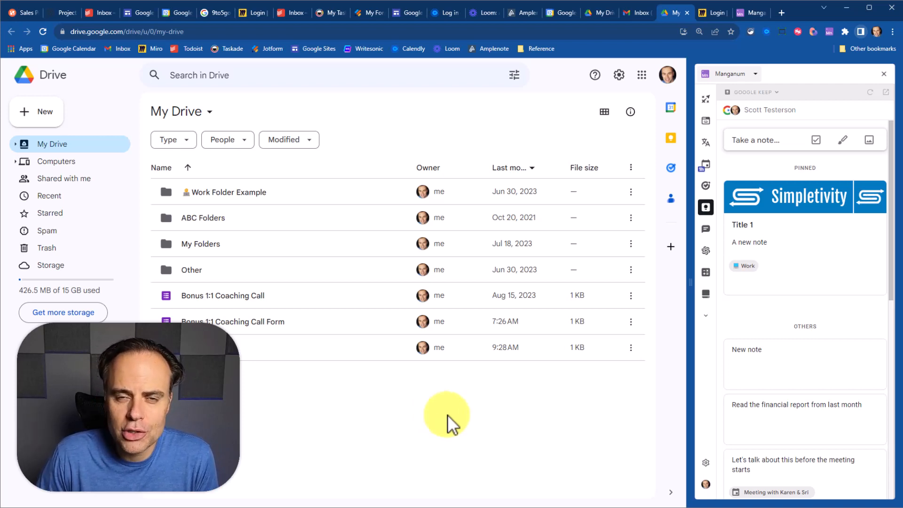
pyautogui.moveTo(332, 225)
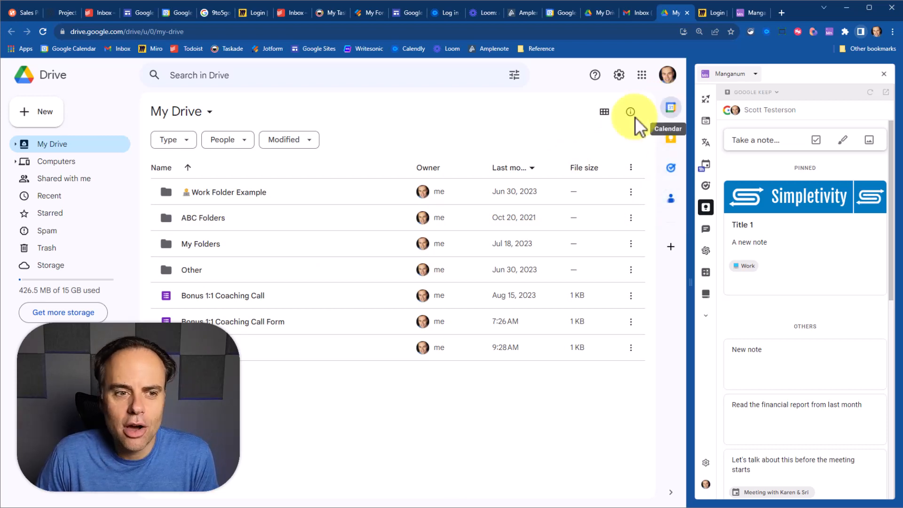
pyautogui.moveTo(395, 137)
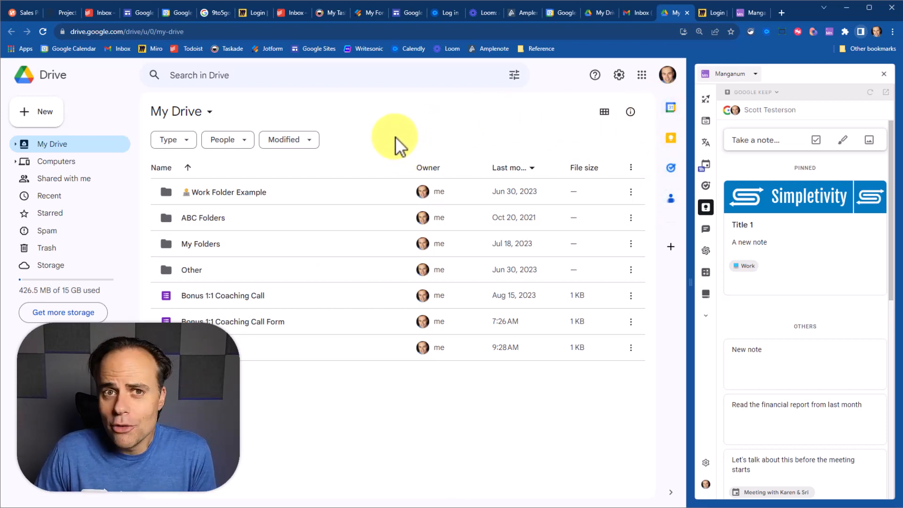
pyautogui.moveTo(354, 199)
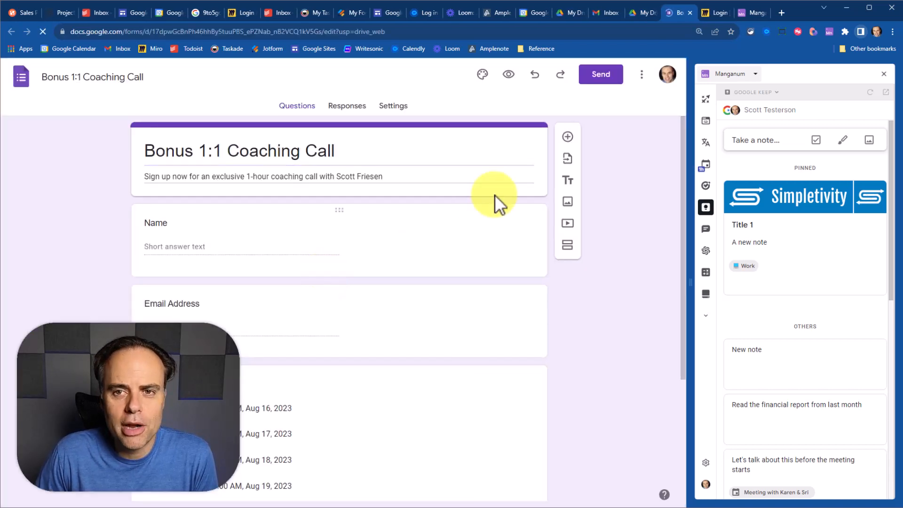
pyautogui.moveTo(680, 13)
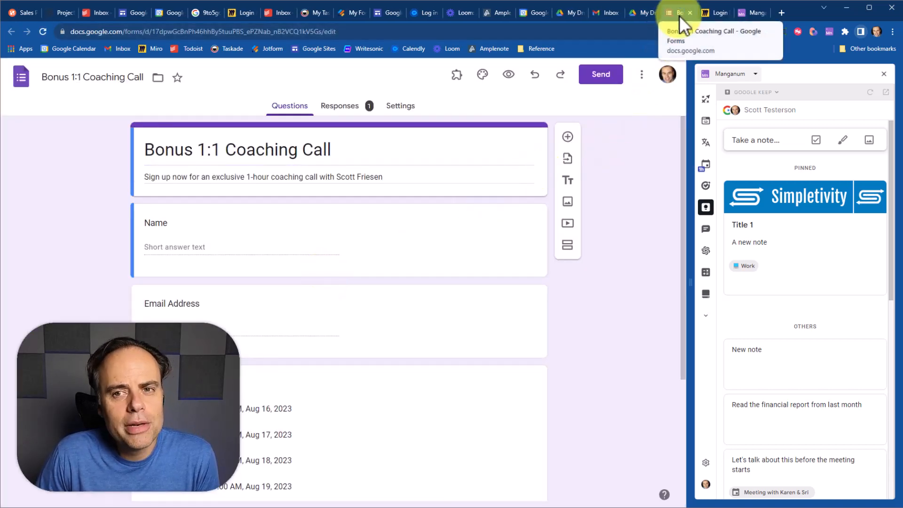
pyautogui.moveTo(642, 12)
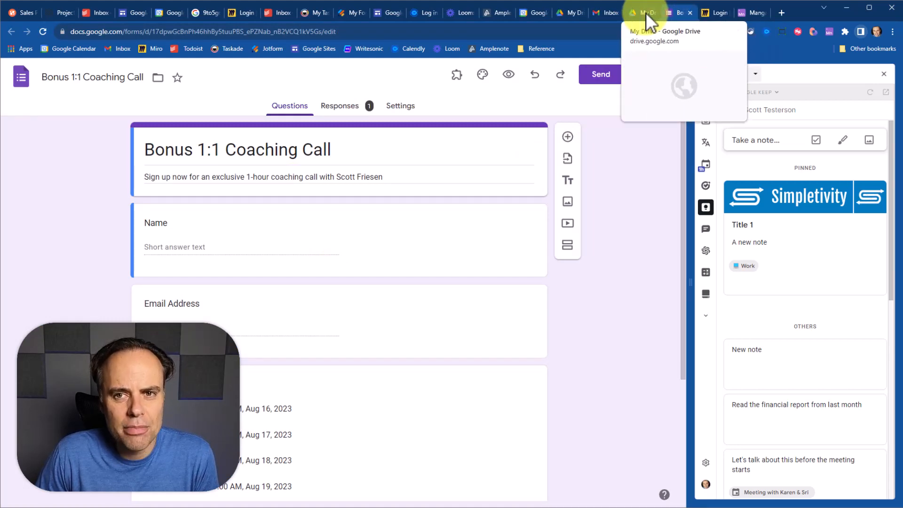
# Return to the My Drive file list tab after opening the forms.
pyautogui.click(642, 12)
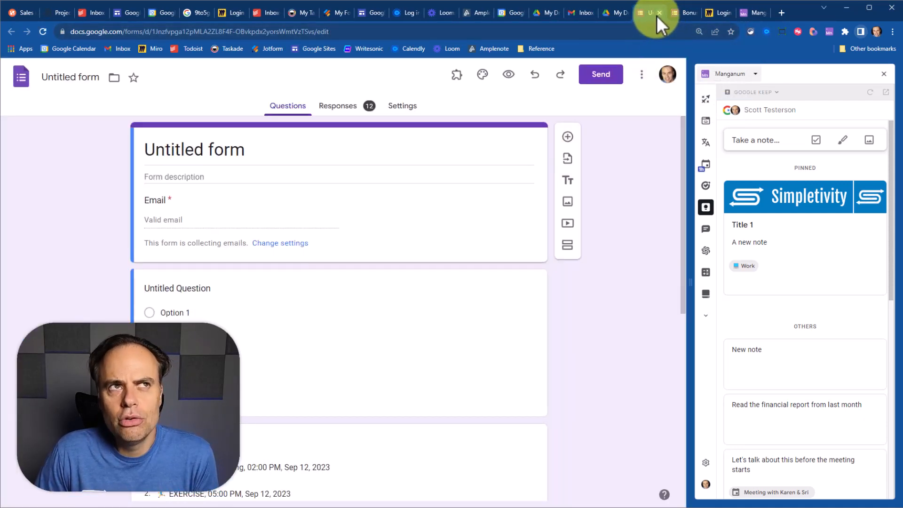
pyautogui.moveTo(619, 12)
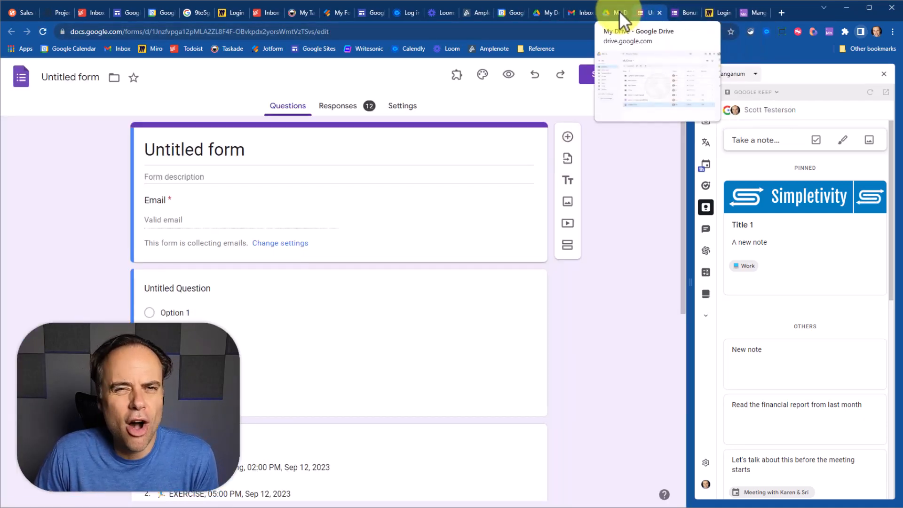
pyautogui.click(615, 13)
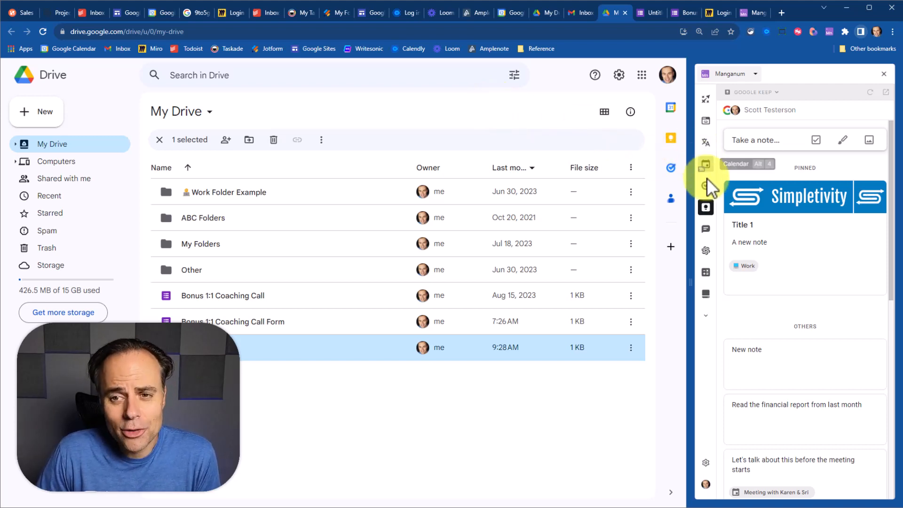
# Show Google Drive files in Manganum and open the suggested Untitled form.
pyautogui.click(706, 292)
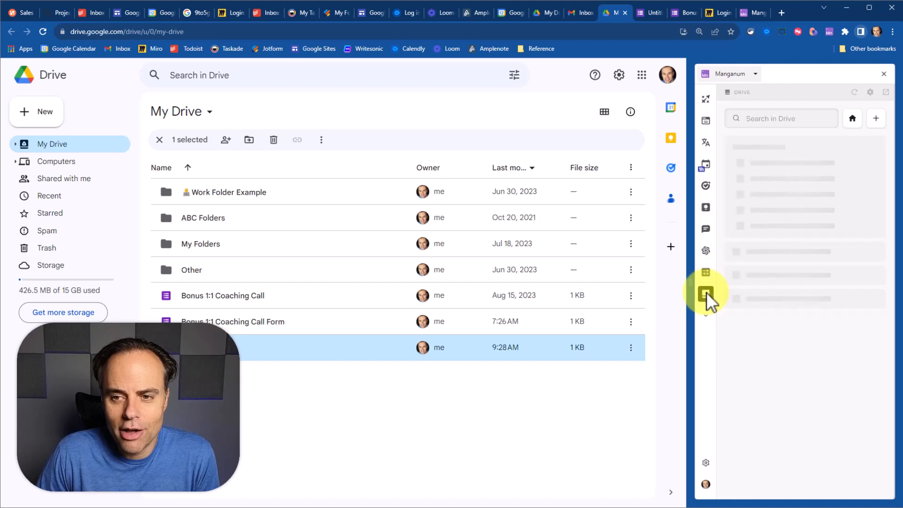
pyautogui.click(780, 118)
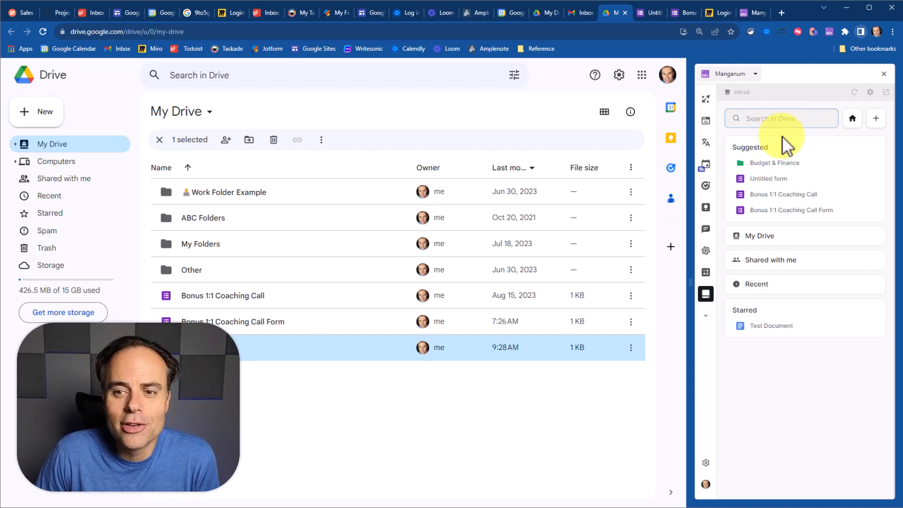
pyautogui.click(768, 177)
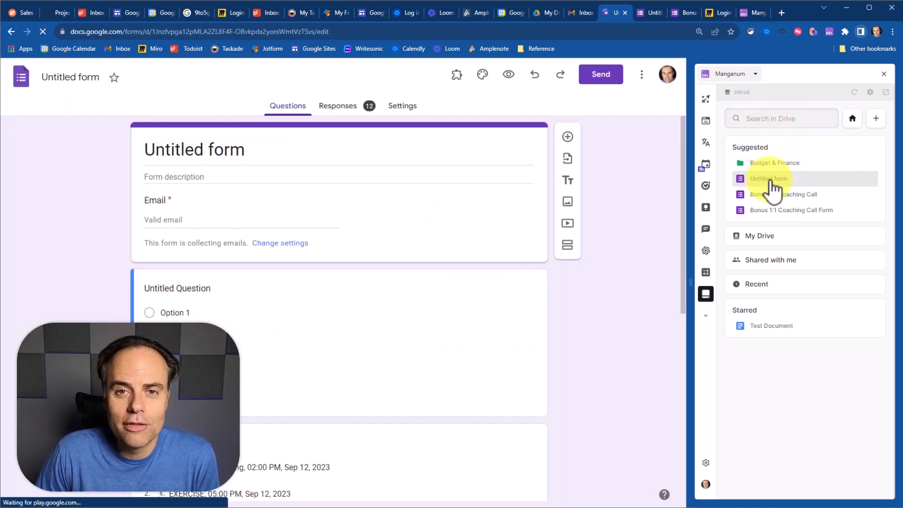
pyautogui.click(231, 287)
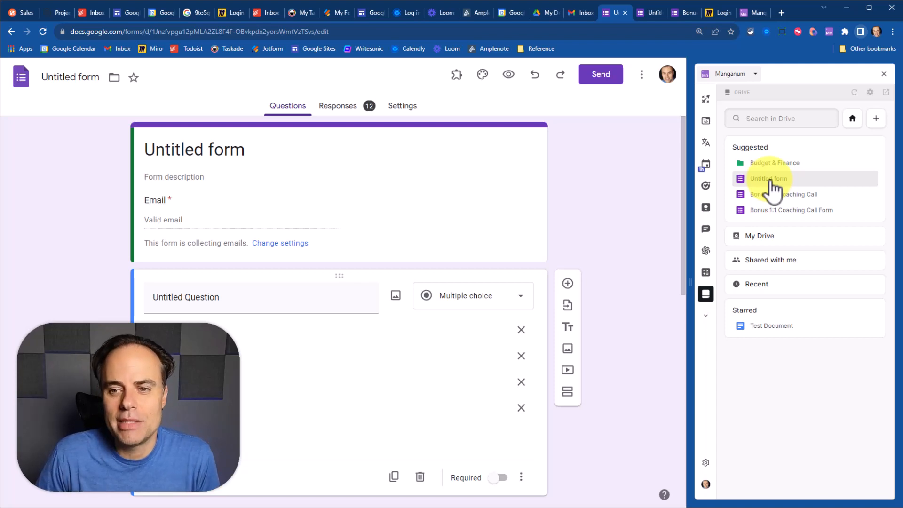
# Open the Bonus 1:1 Coaching Call form and Untitled form, then list My Drive's contents.
pyautogui.click(783, 194)
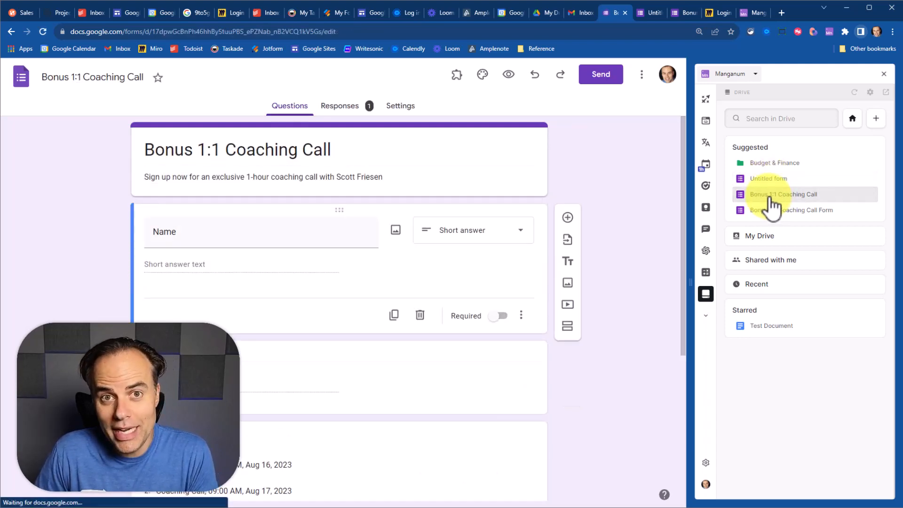
pyautogui.click(792, 209)
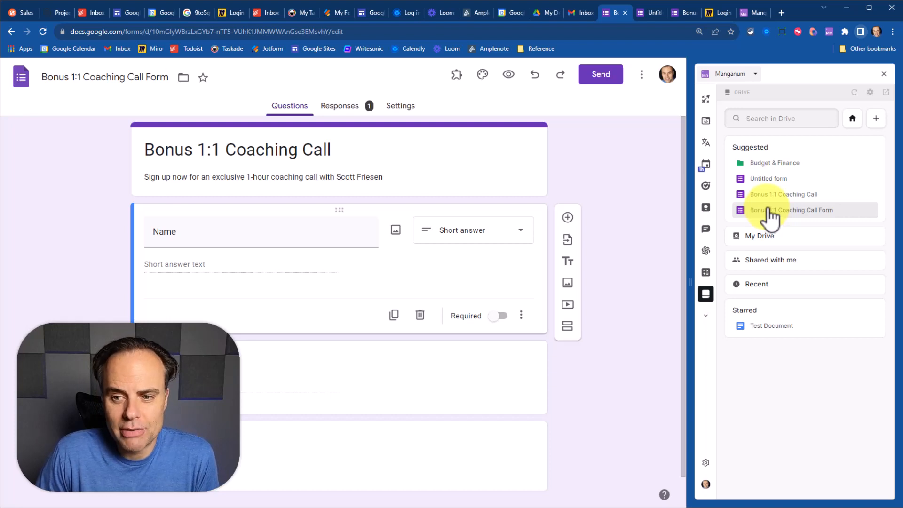
pyautogui.click(768, 179)
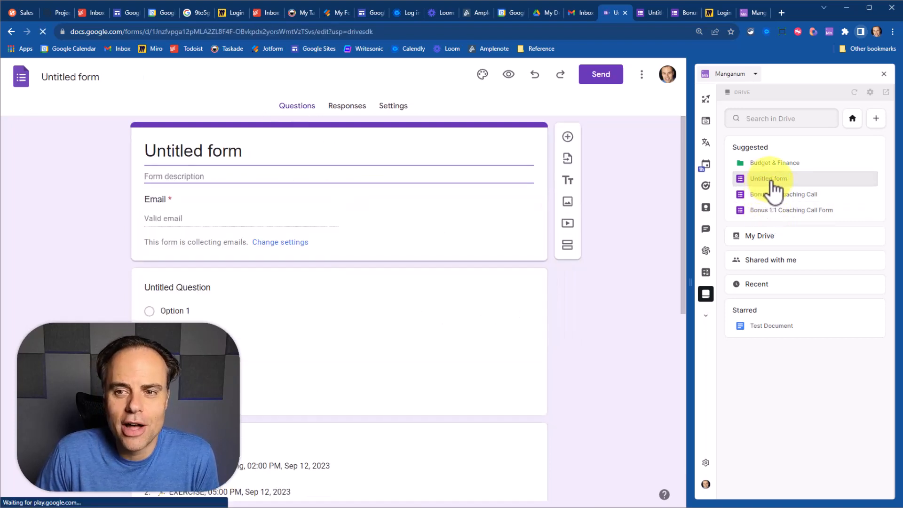
pyautogui.click(759, 235)
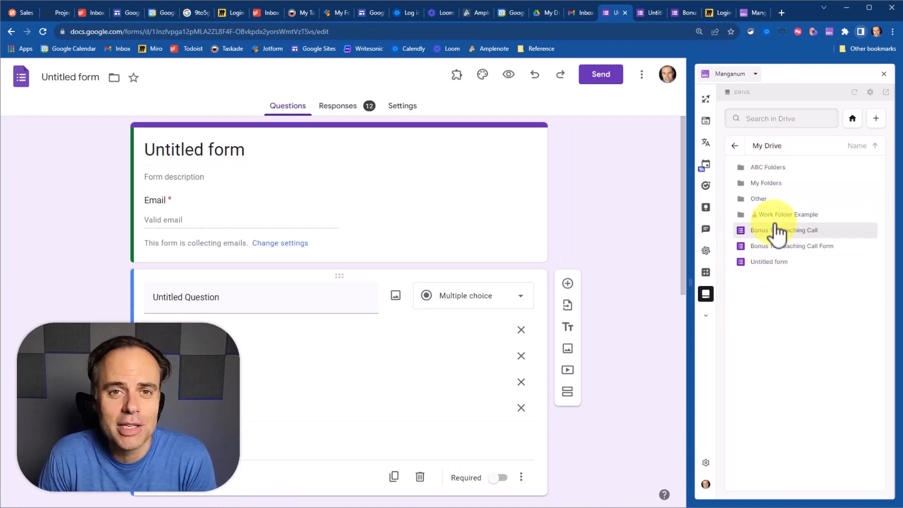
pyautogui.click(684, 12)
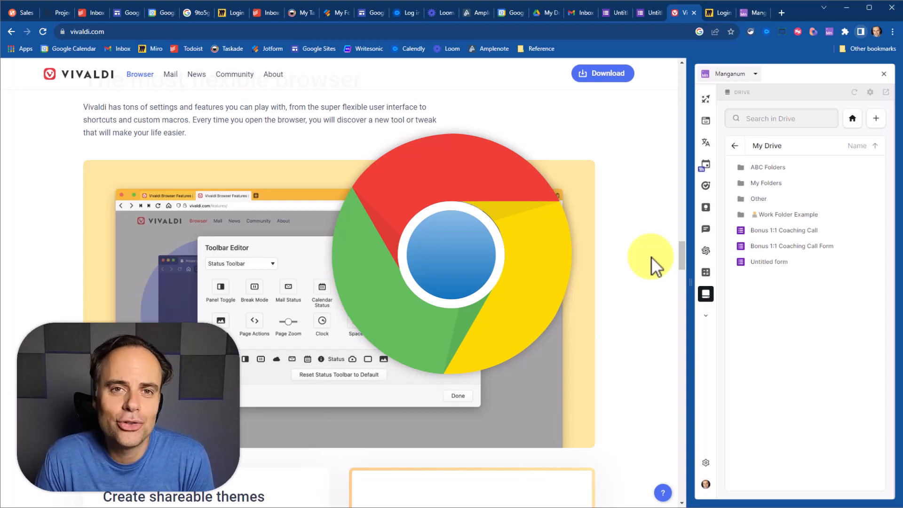
# Switch to the Manganum homepage tab.
pyautogui.click(746, 12)
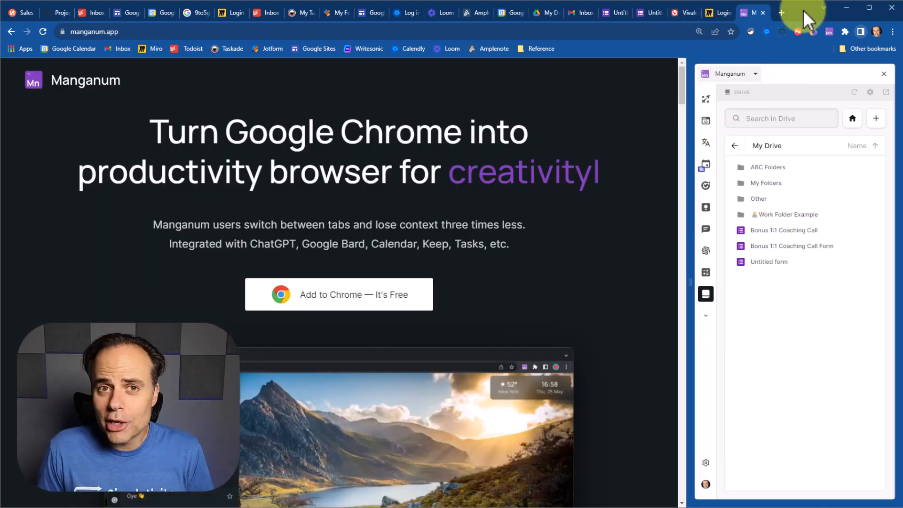